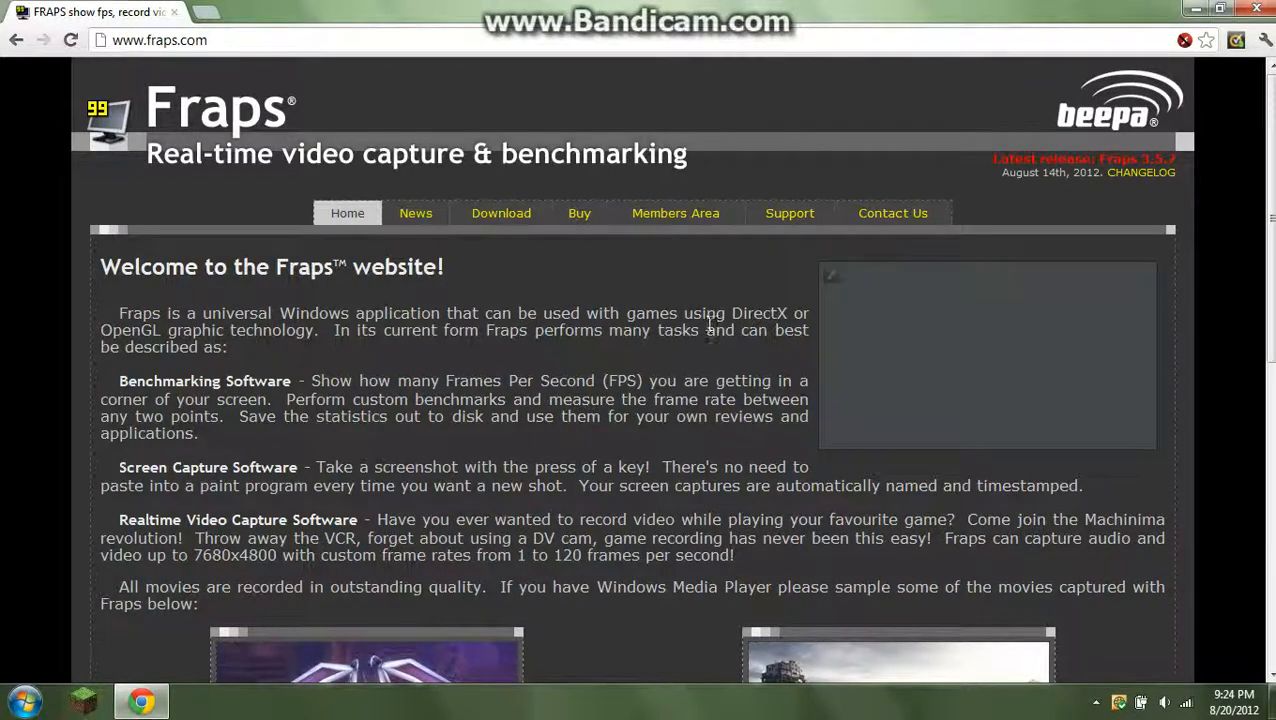
pyautogui.moveTo(616, 280)
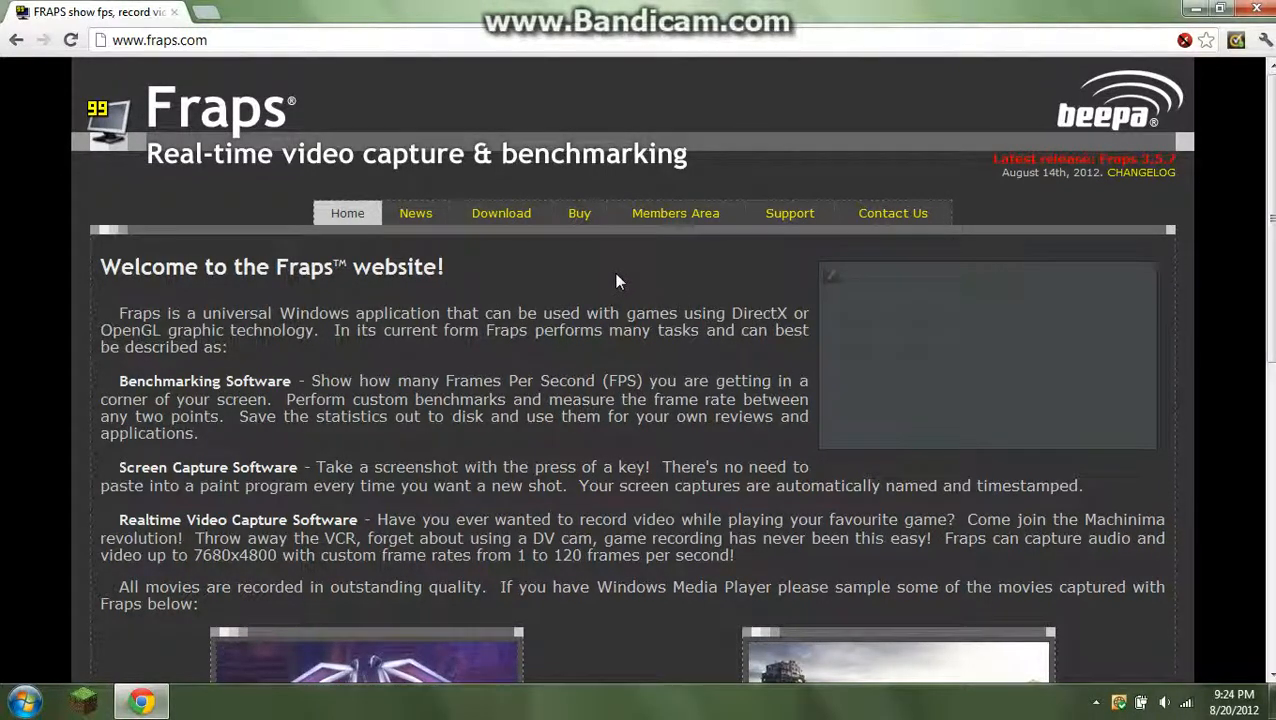
pyautogui.moveTo(590, 268)
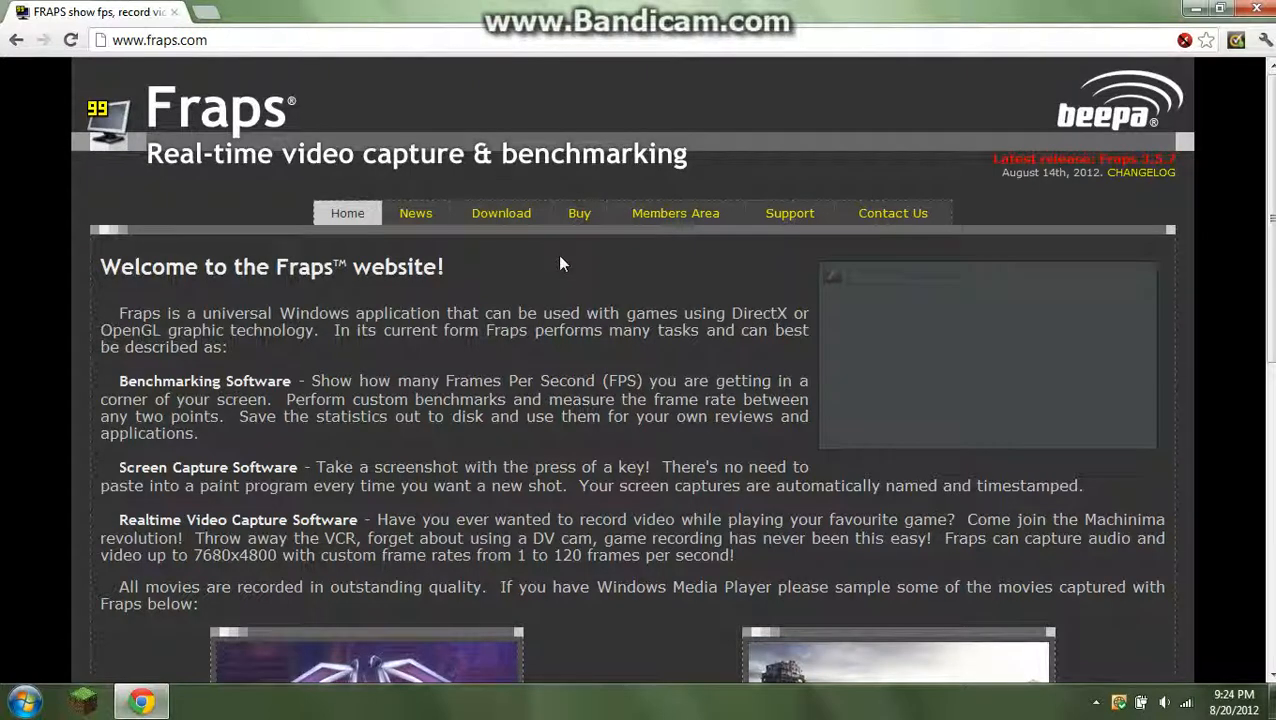
pyautogui.moveTo(488, 248)
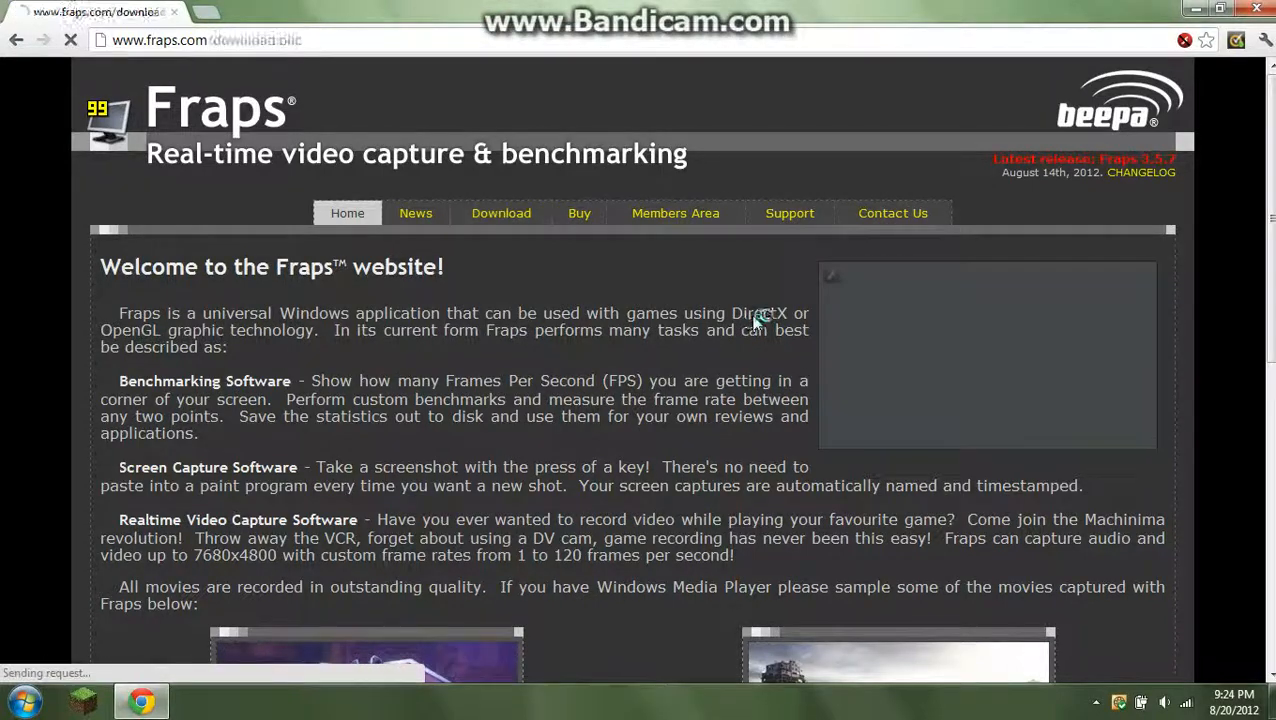
# Step: Download the Fraps 3.5.7 setup file from the fraps.com Download page
pyautogui.click(502, 212)
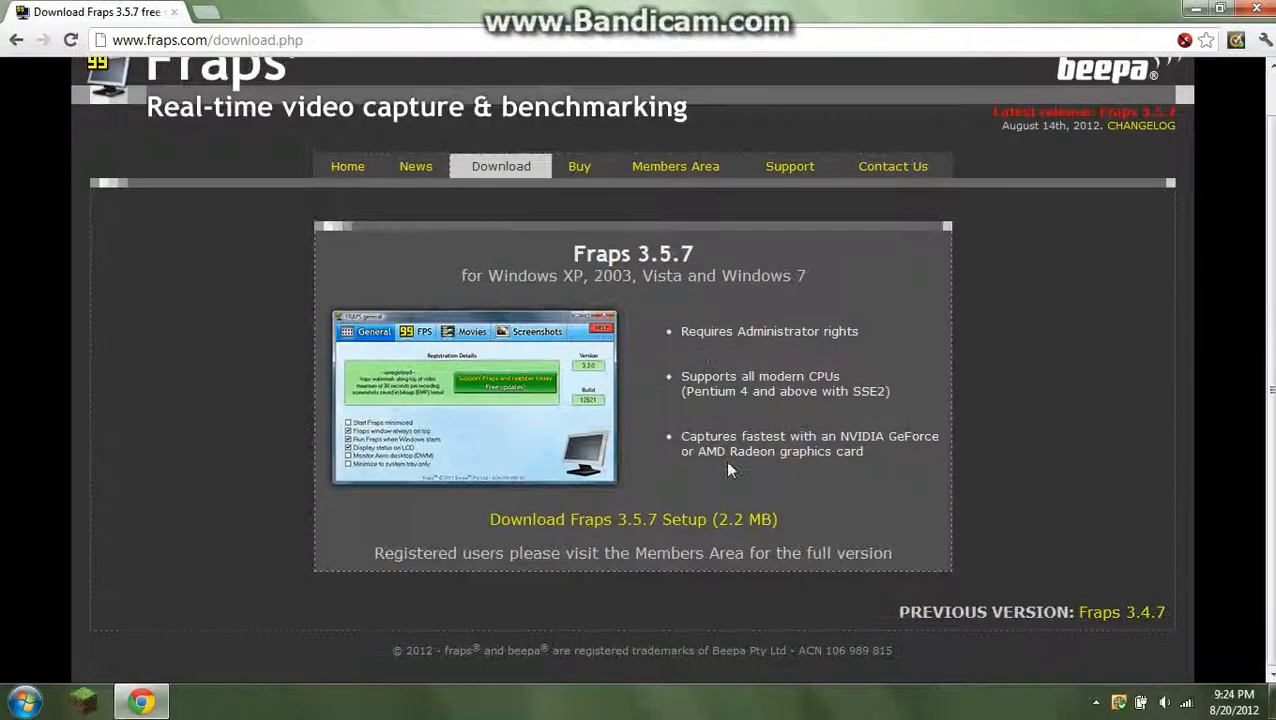
pyautogui.click(632, 520)
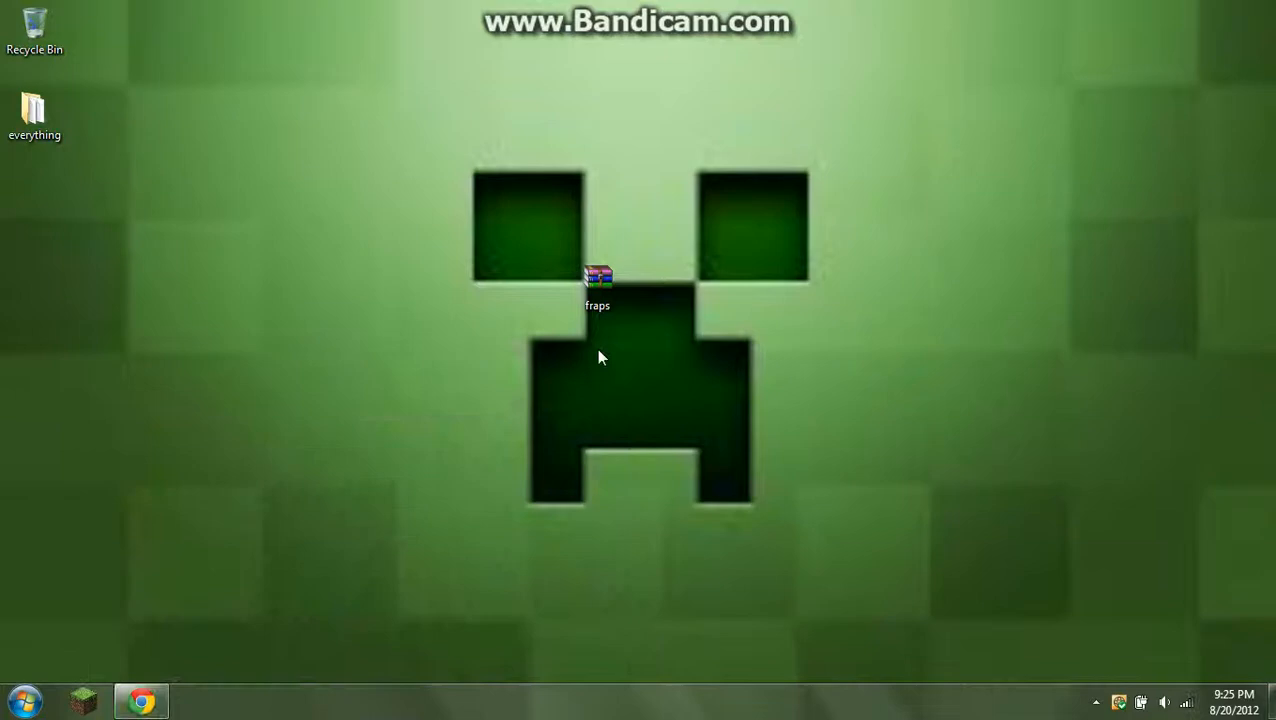
# Step: Run the downloaded setup.exe from the Downloads folder
pyautogui.click(596, 284)
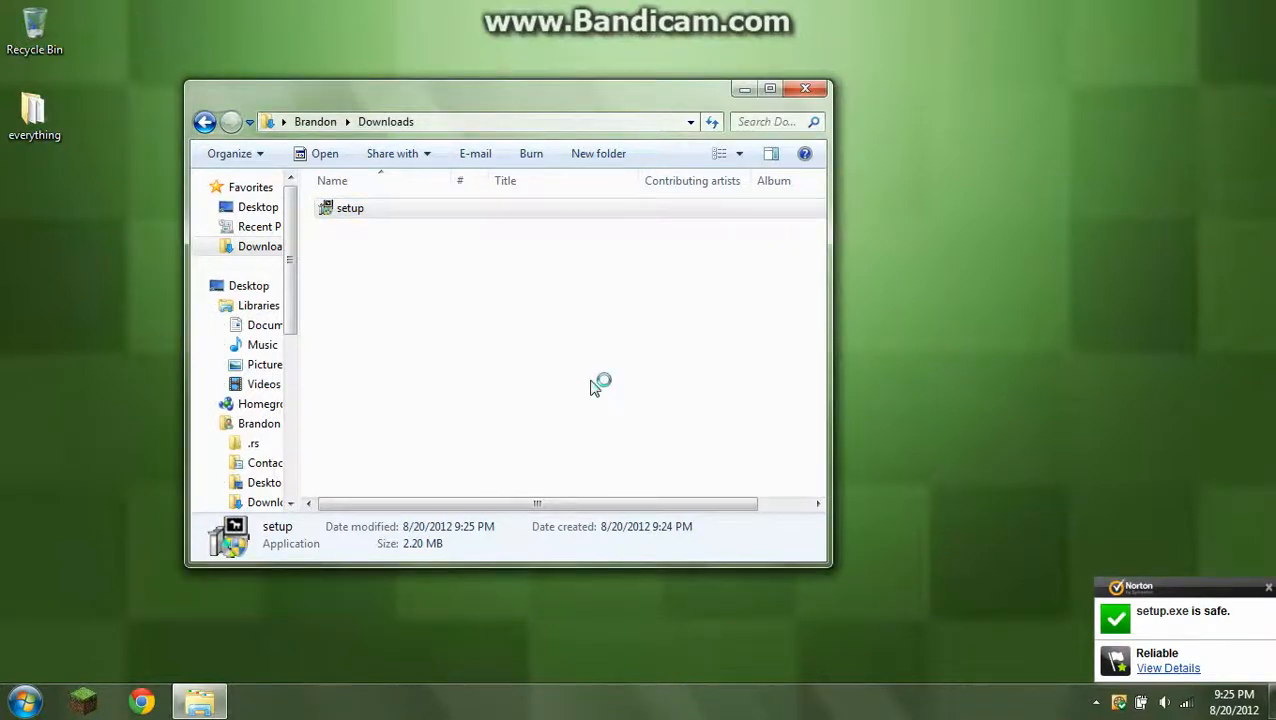
pyautogui.doubleClick(350, 206)
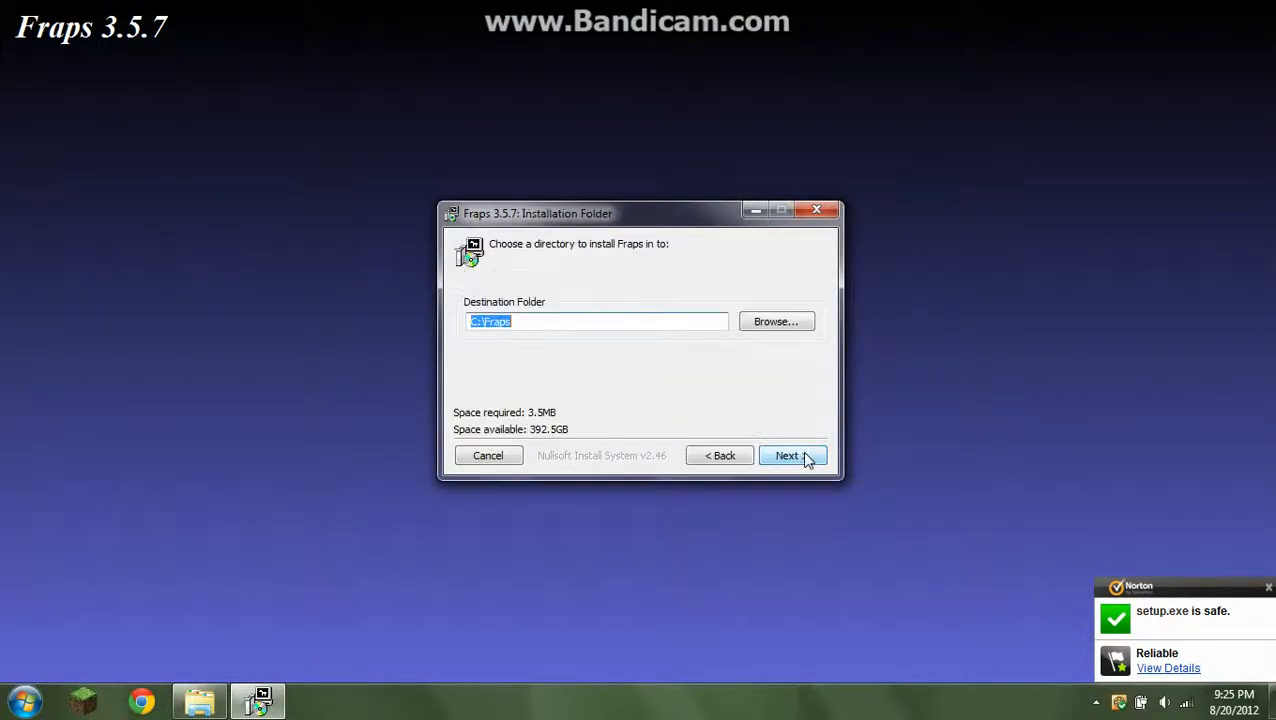
# Step: Install Fraps into the default C:\Fraps folder and close the finished installer
pyautogui.click(788, 456)
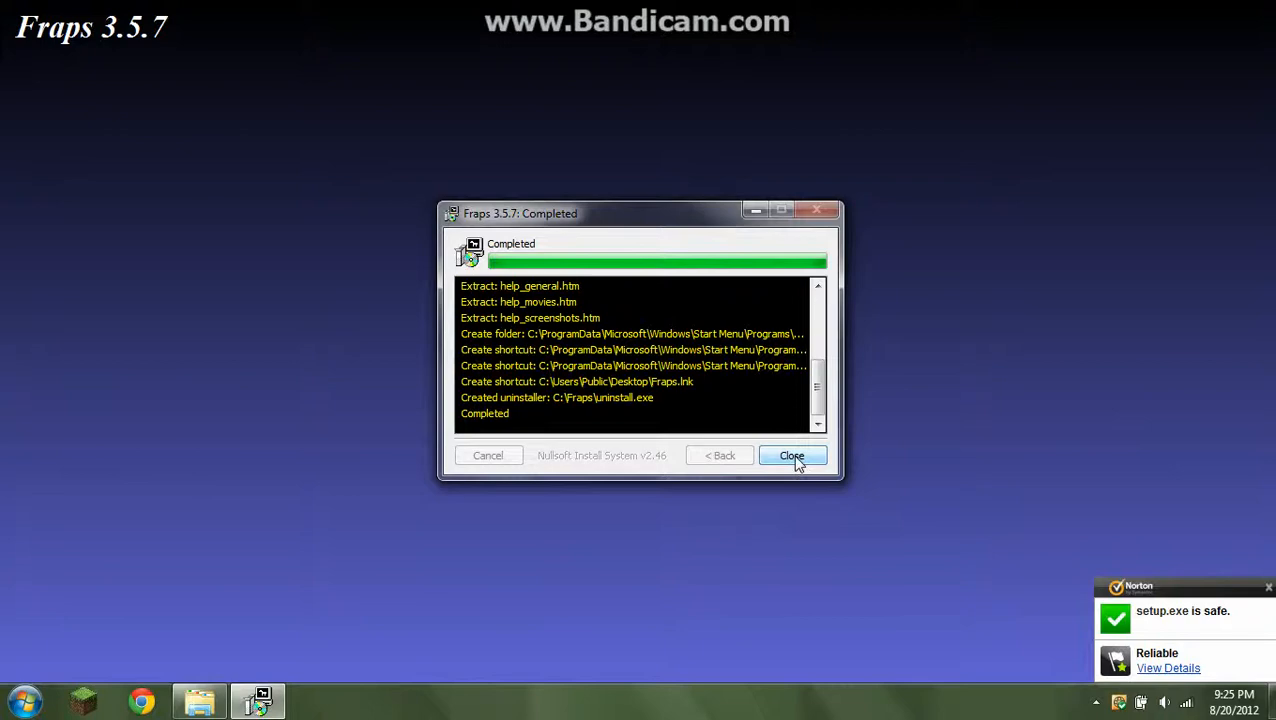
pyautogui.click(792, 456)
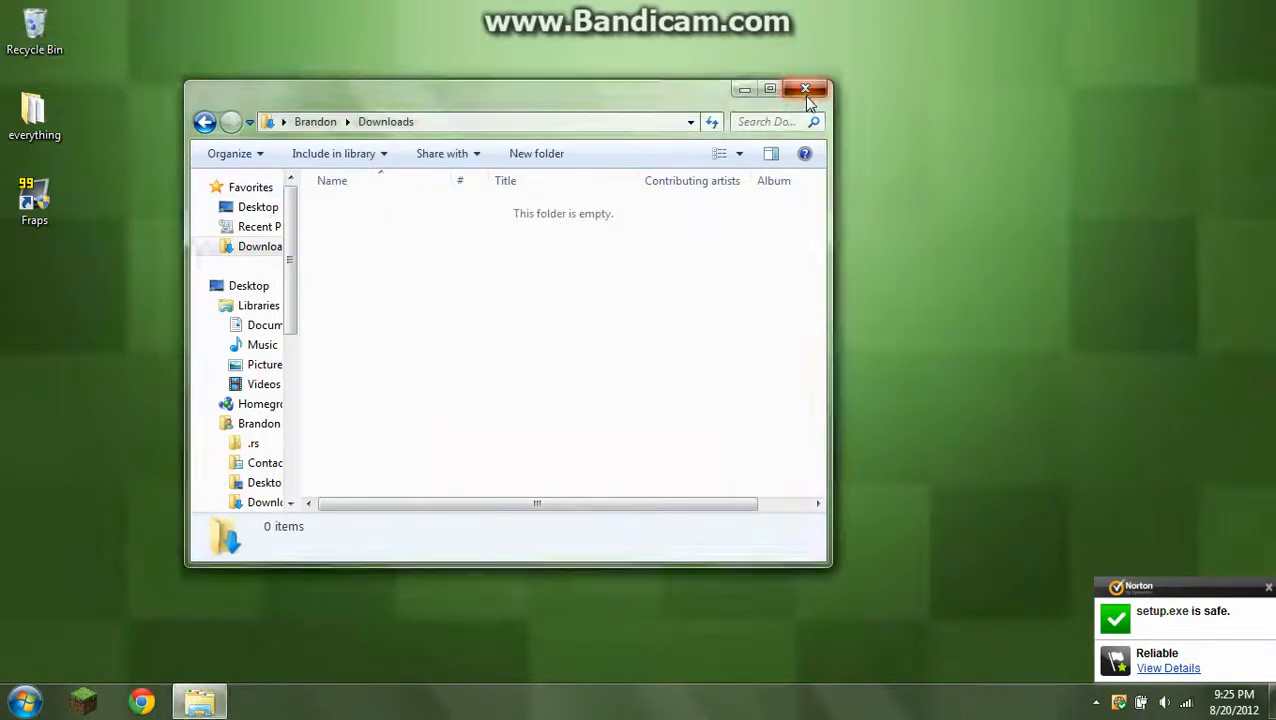
# Step: Launch Fraps once from its desktop shortcut, then exit and unload it
pyautogui.click(804, 88)
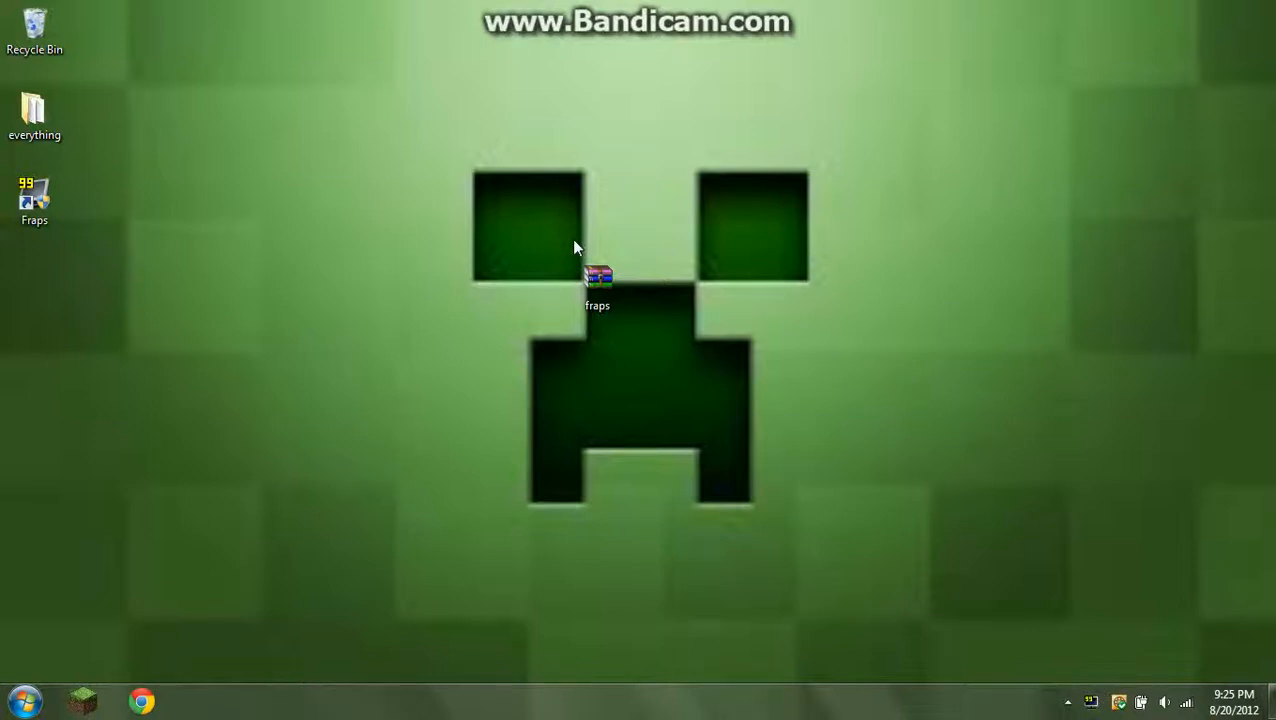
pyautogui.doubleClick(596, 284)
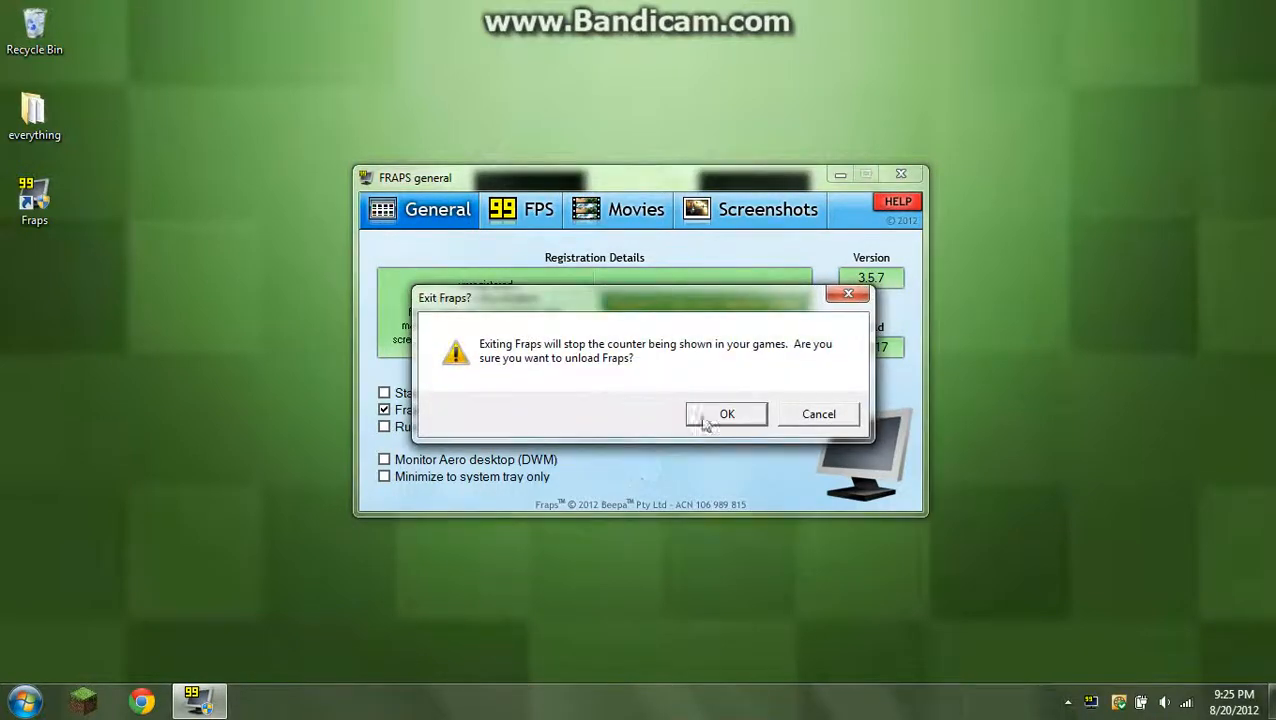
pyautogui.click(728, 414)
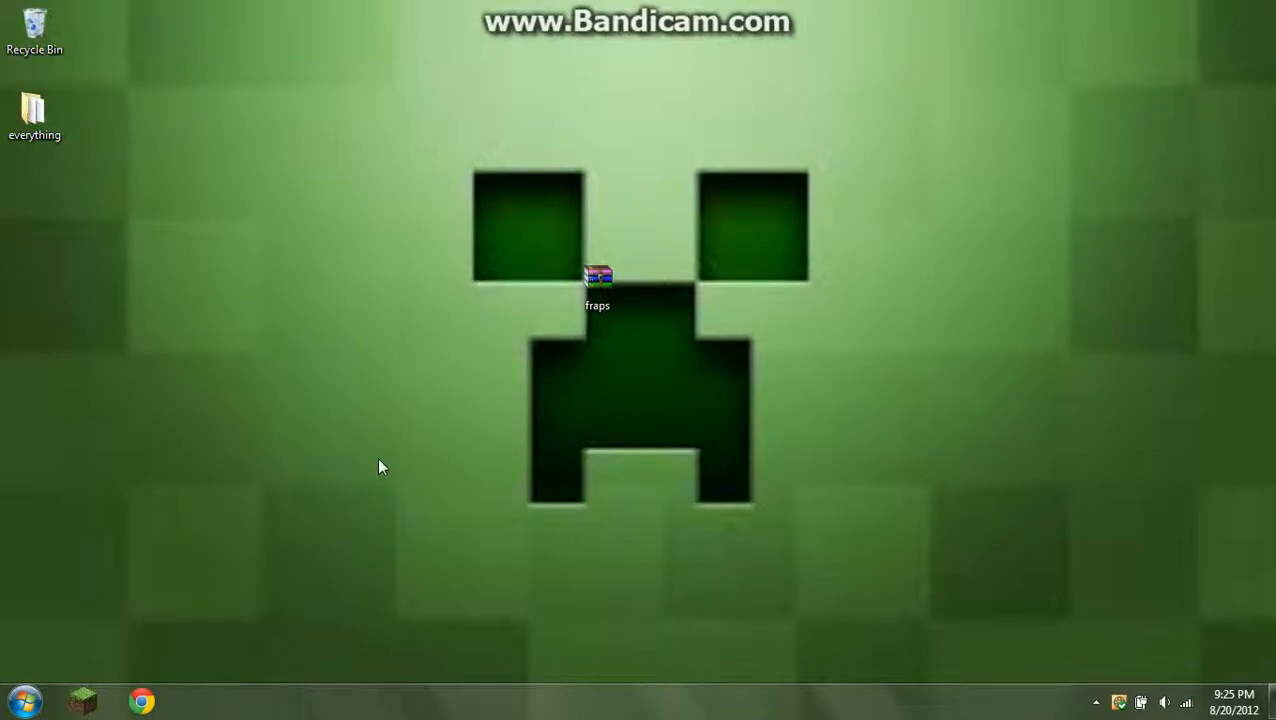
# Step: Browse from Computer into Local Disk (C:) and the Fraps folder
pyautogui.click(24, 700)
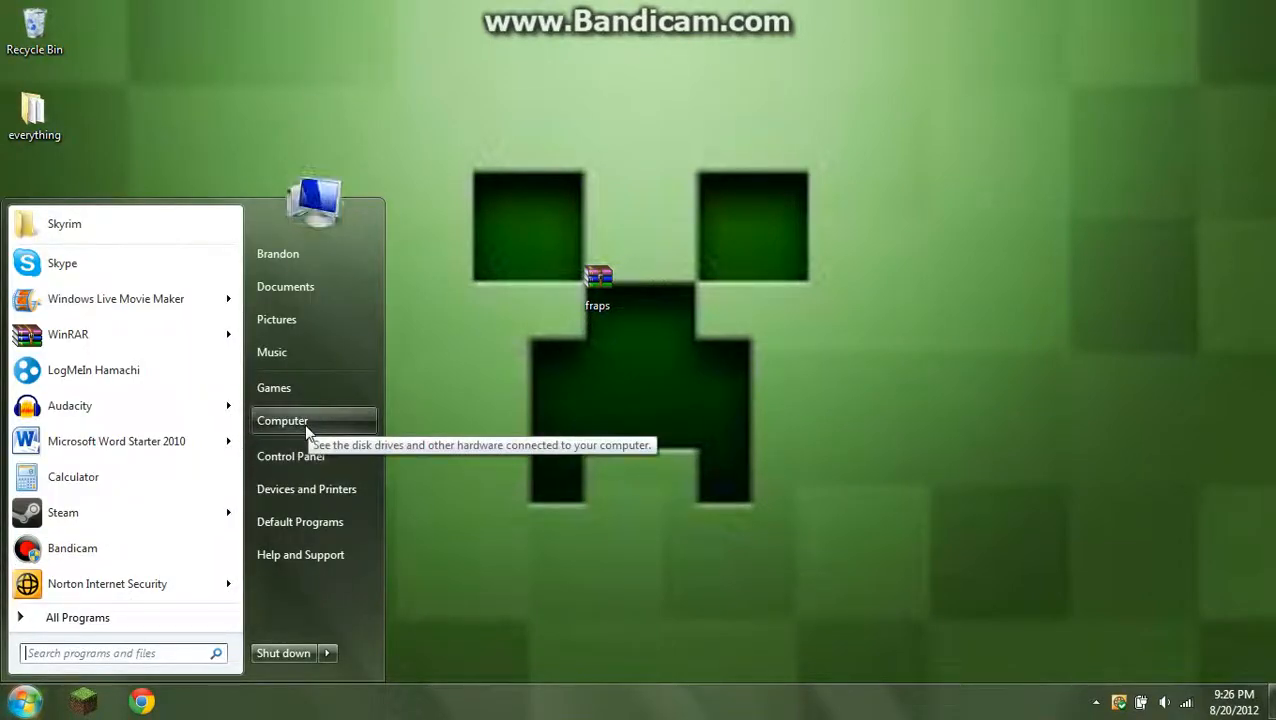
pyautogui.click(284, 420)
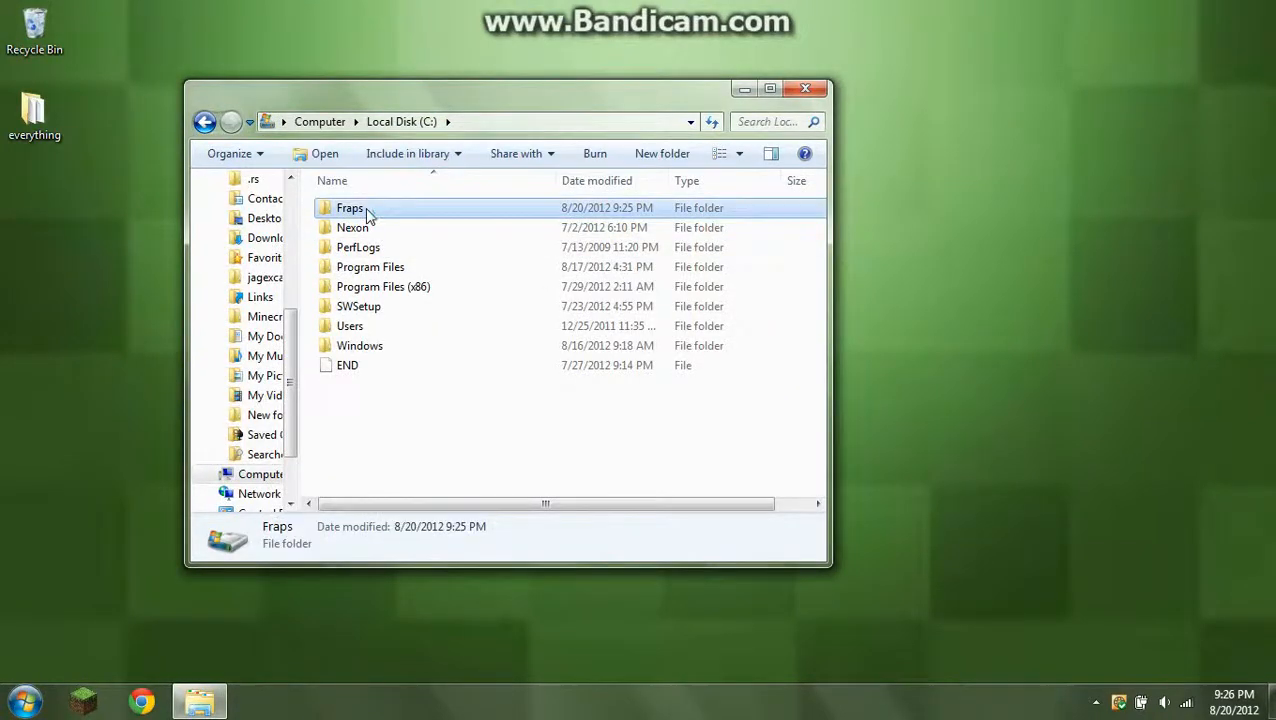
pyautogui.doubleClick(350, 206)
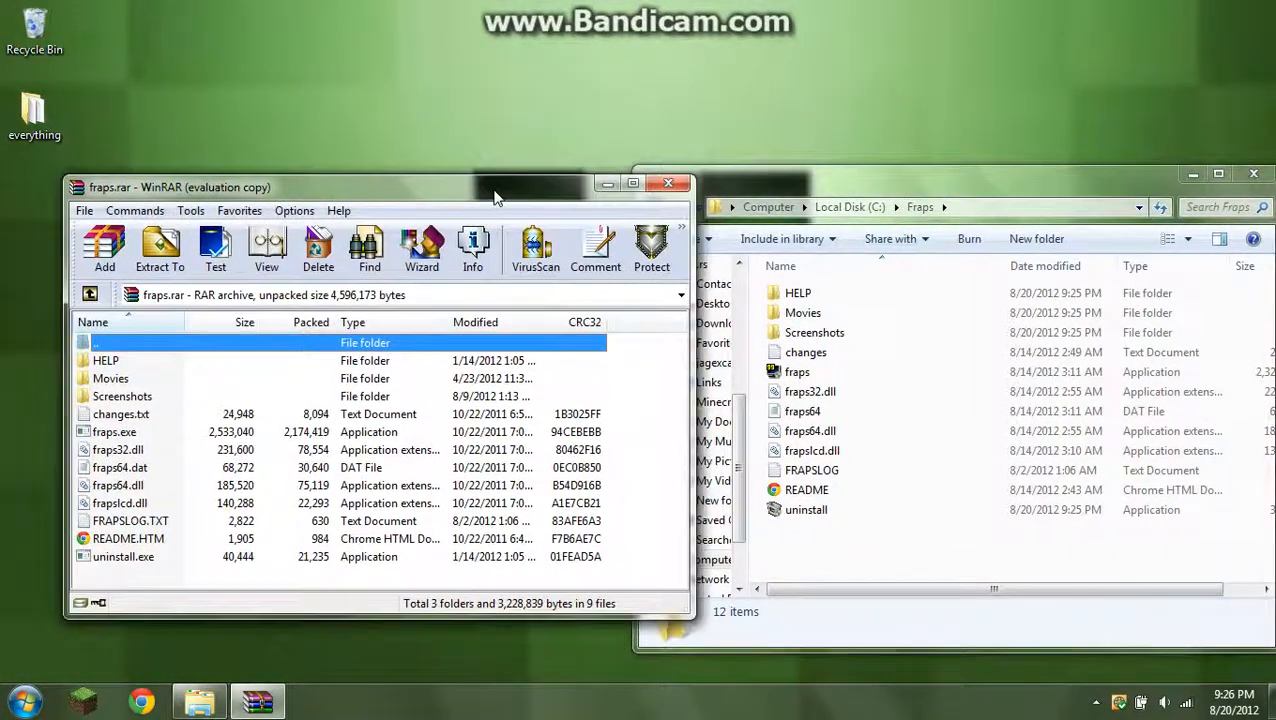
# Step: Extract all files from fraps.rar into C:\Fraps, replacing the installed ones, and close WinRAR
pyautogui.moveTo(490, 196); pyautogui.dragTo(490, 198)
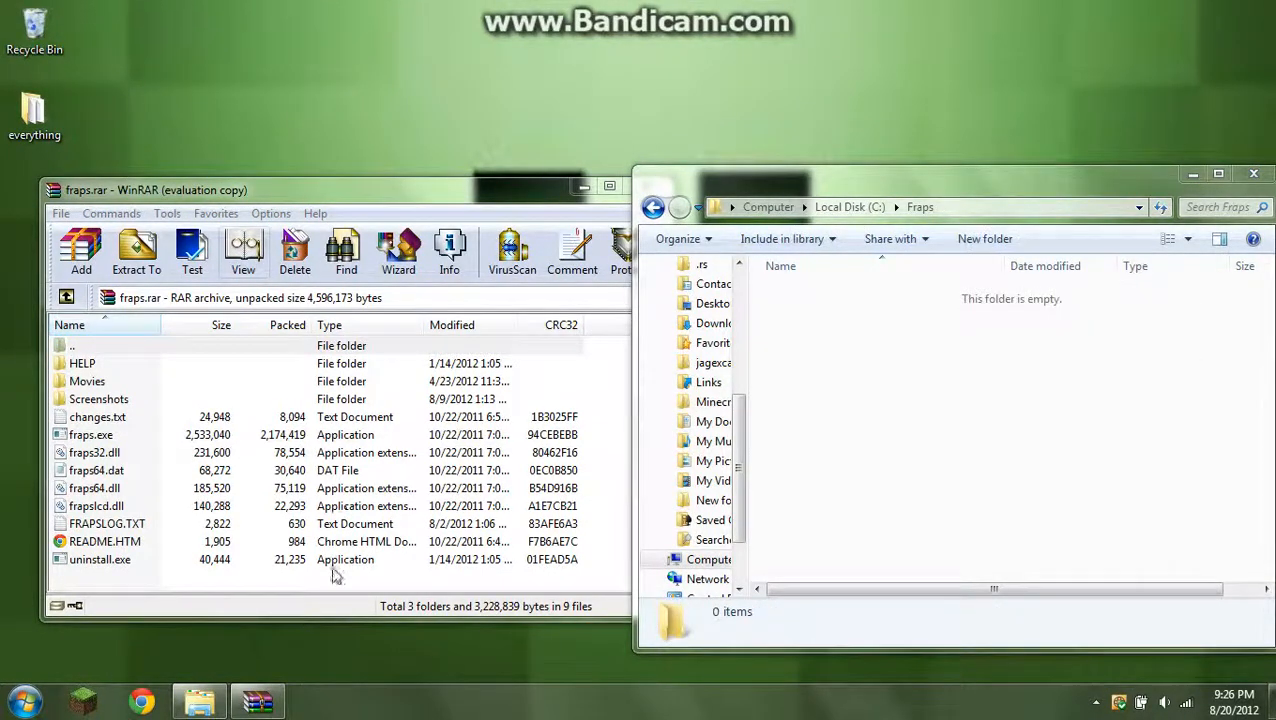
pyautogui.click(136, 250)
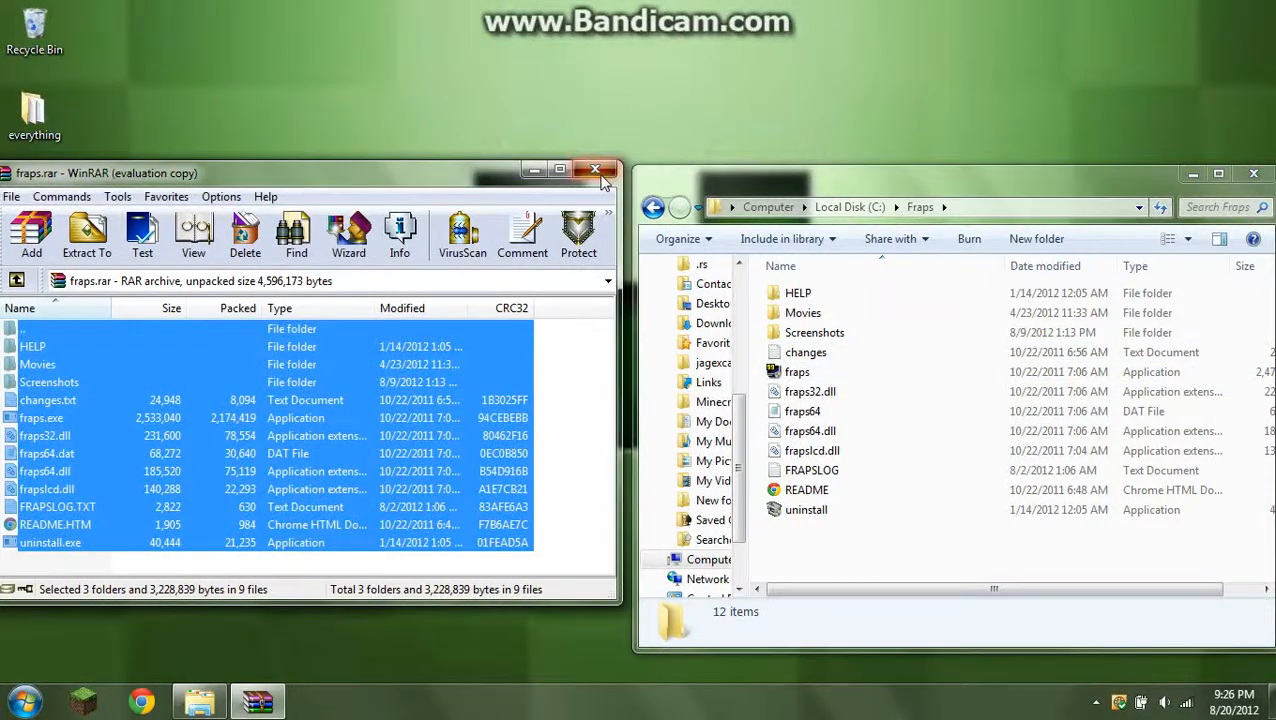
pyautogui.click(596, 168)
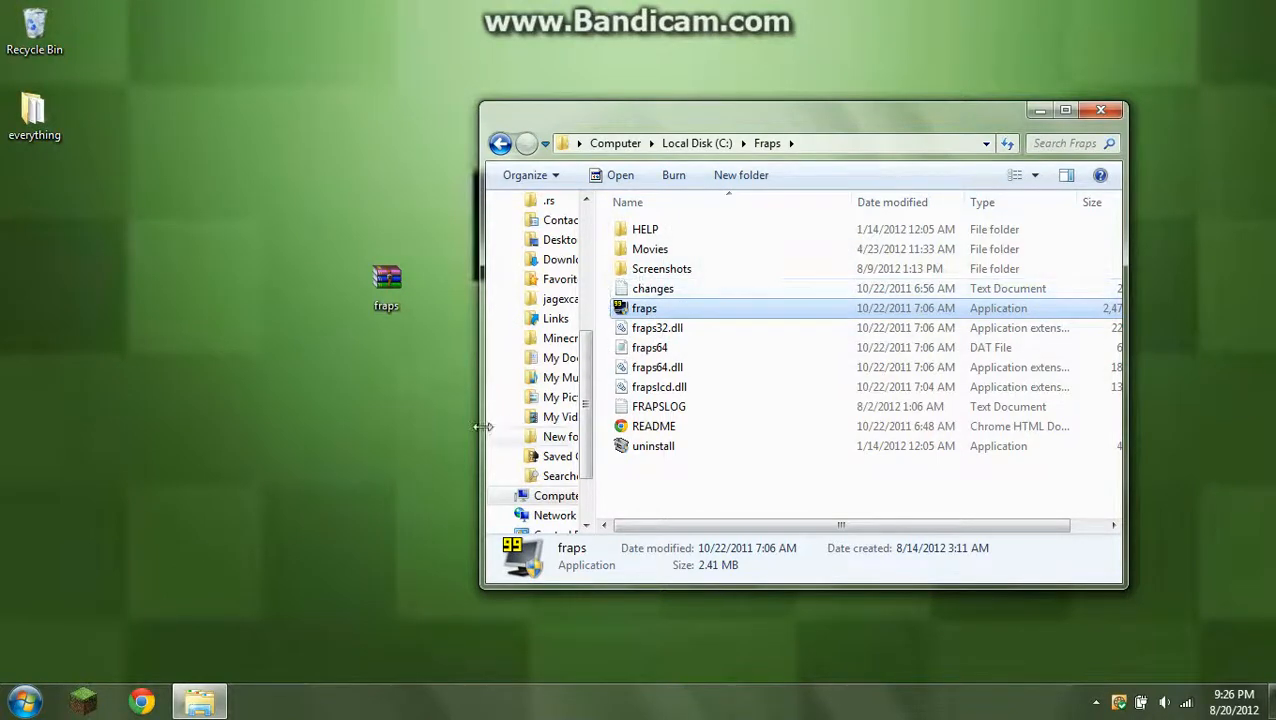
pyautogui.click(18, 700)
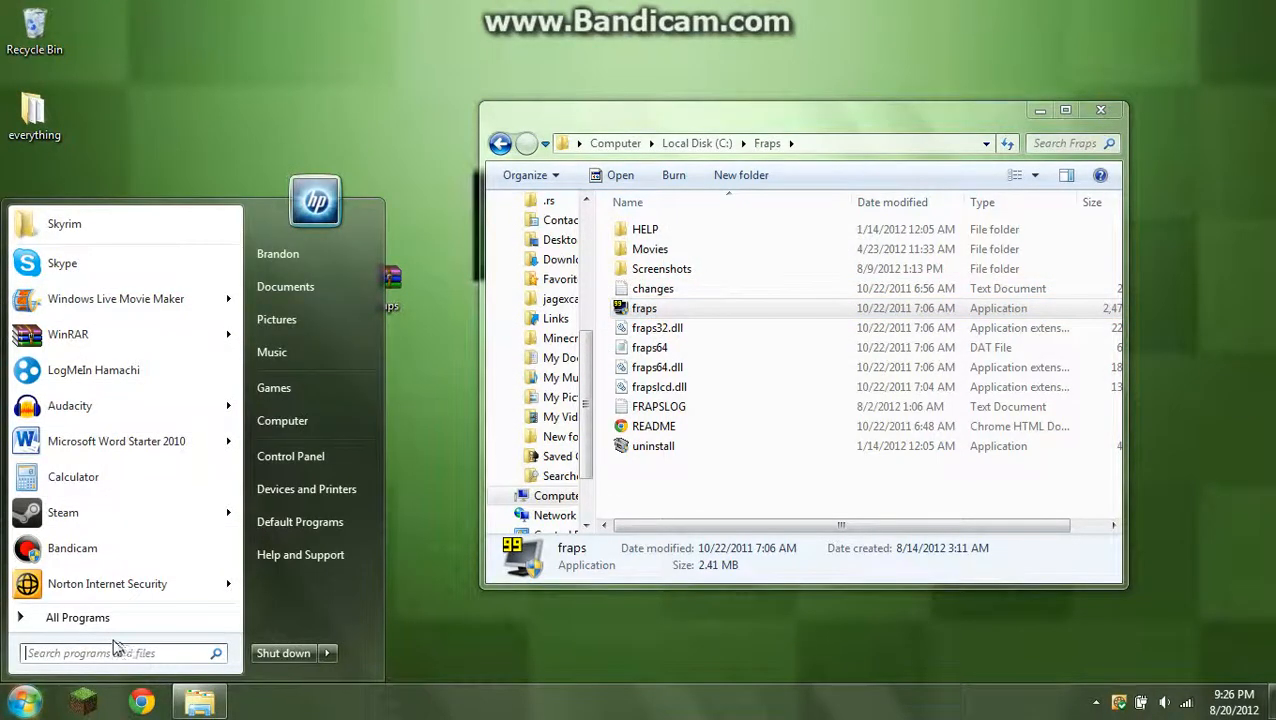
pyautogui.click(116, 652)
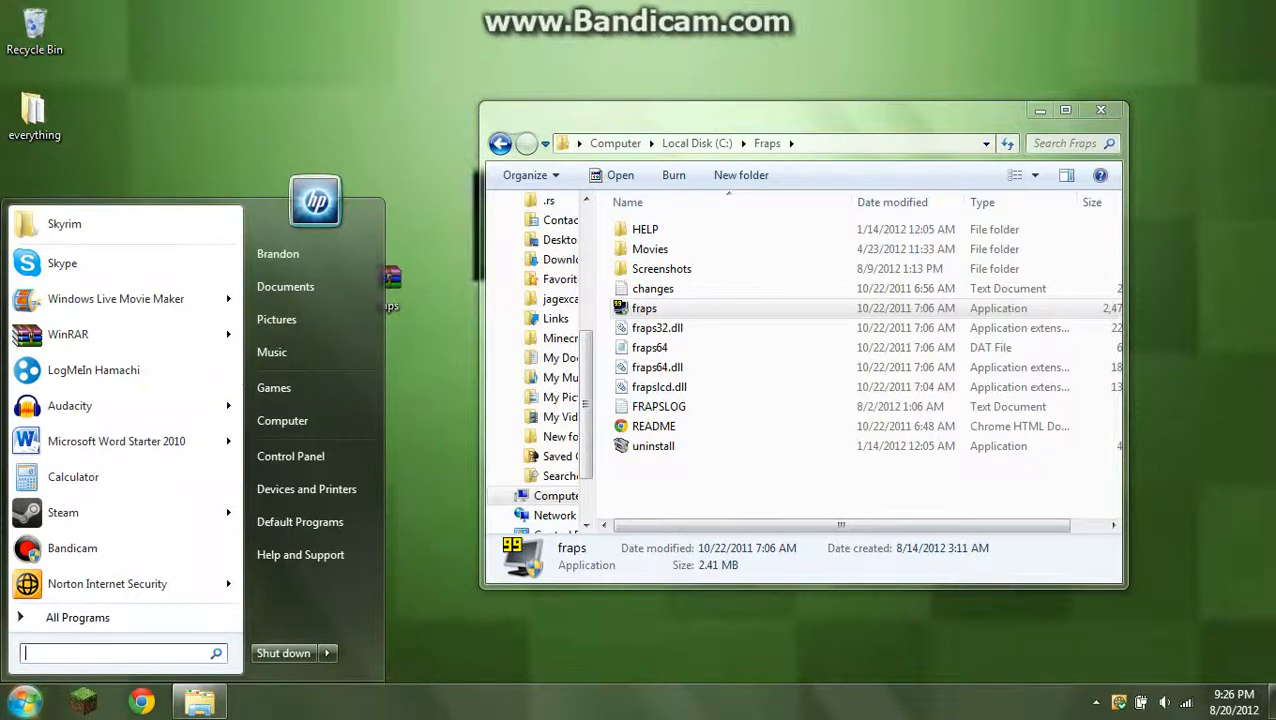
pyautogui.write('fraps')
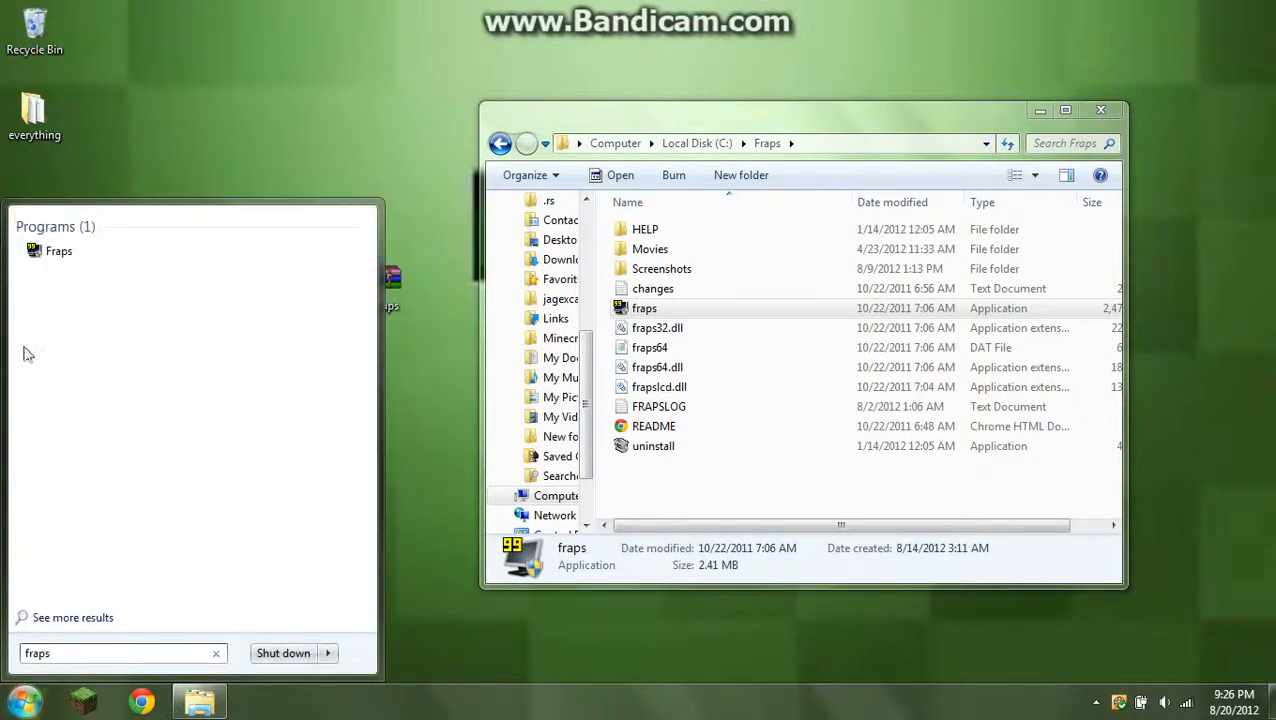
pyautogui.click(80, 260)
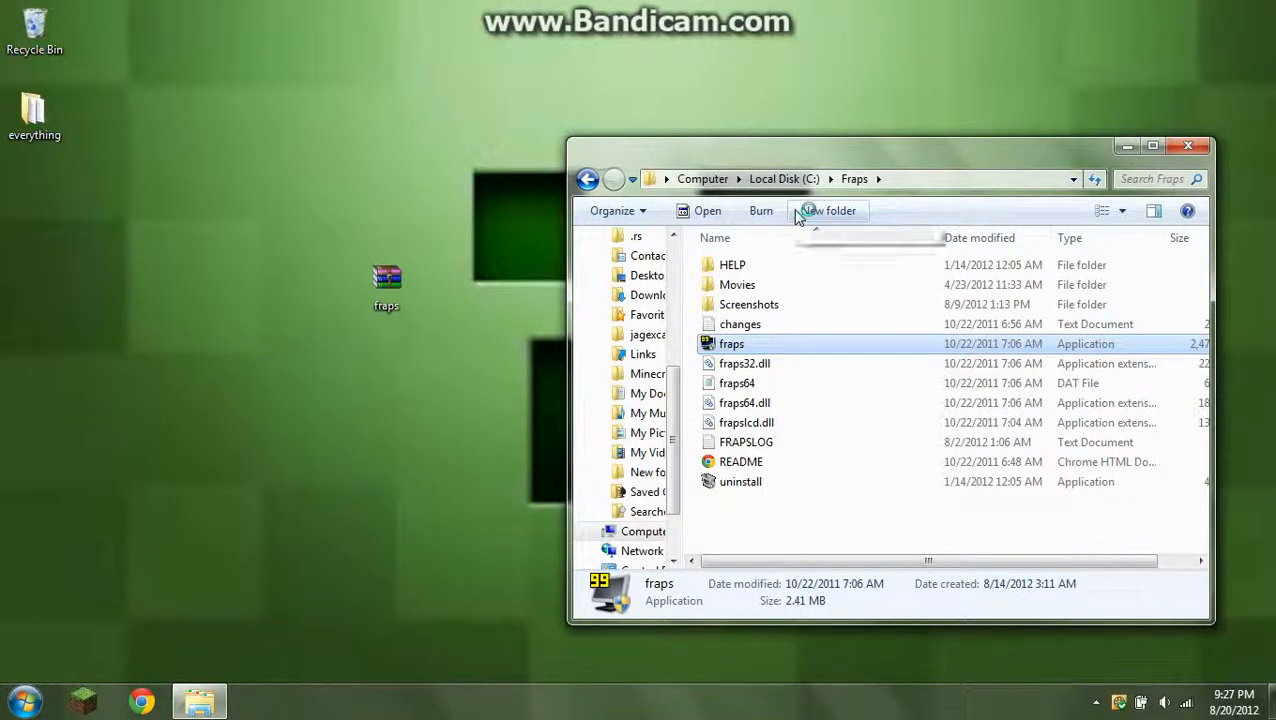
pyautogui.moveTo(828, 210)
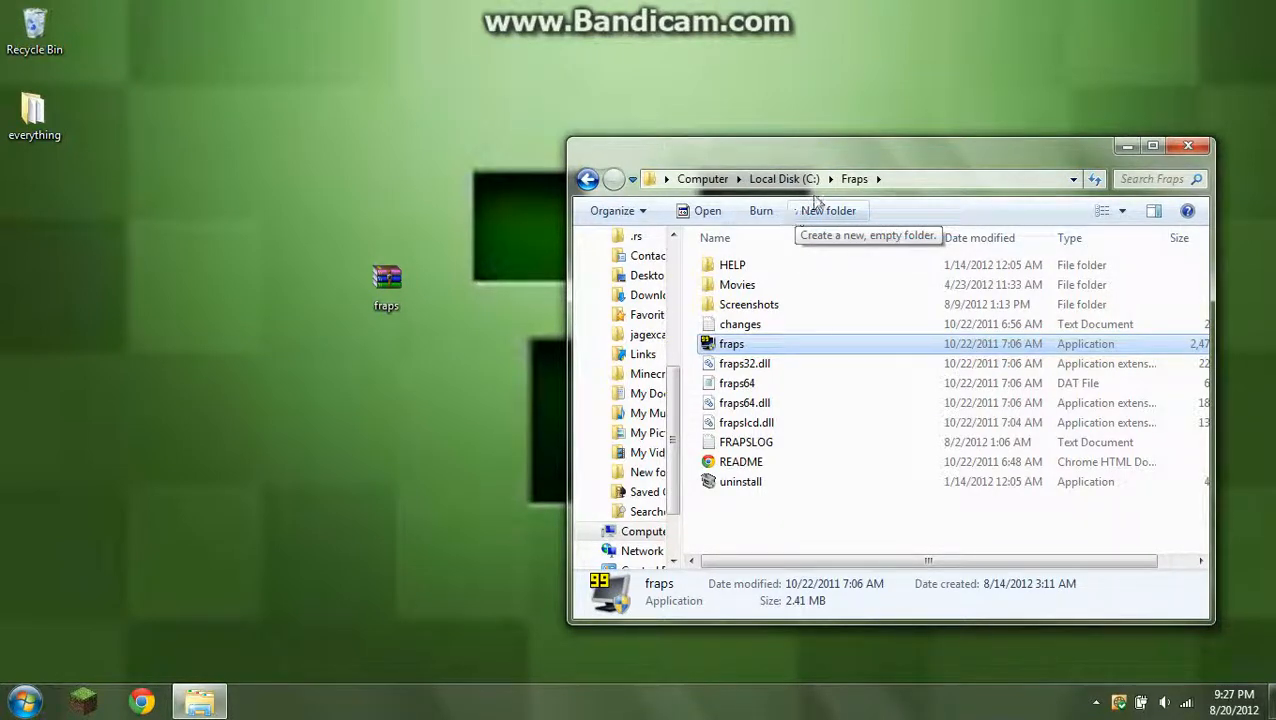
# Step: Launch fraps.exe from C:\Fraps and check the 100 User License registration and Movies capture settings
pyautogui.doubleClick(732, 344)
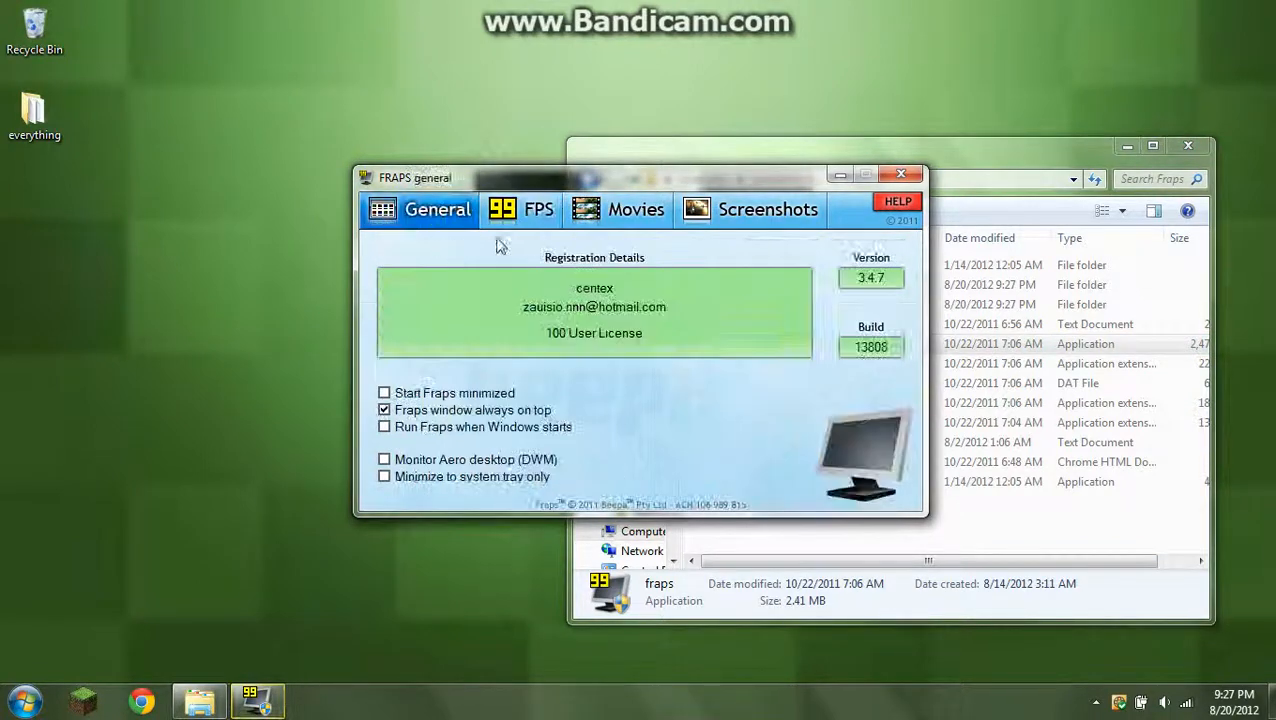
pyautogui.click(618, 210)
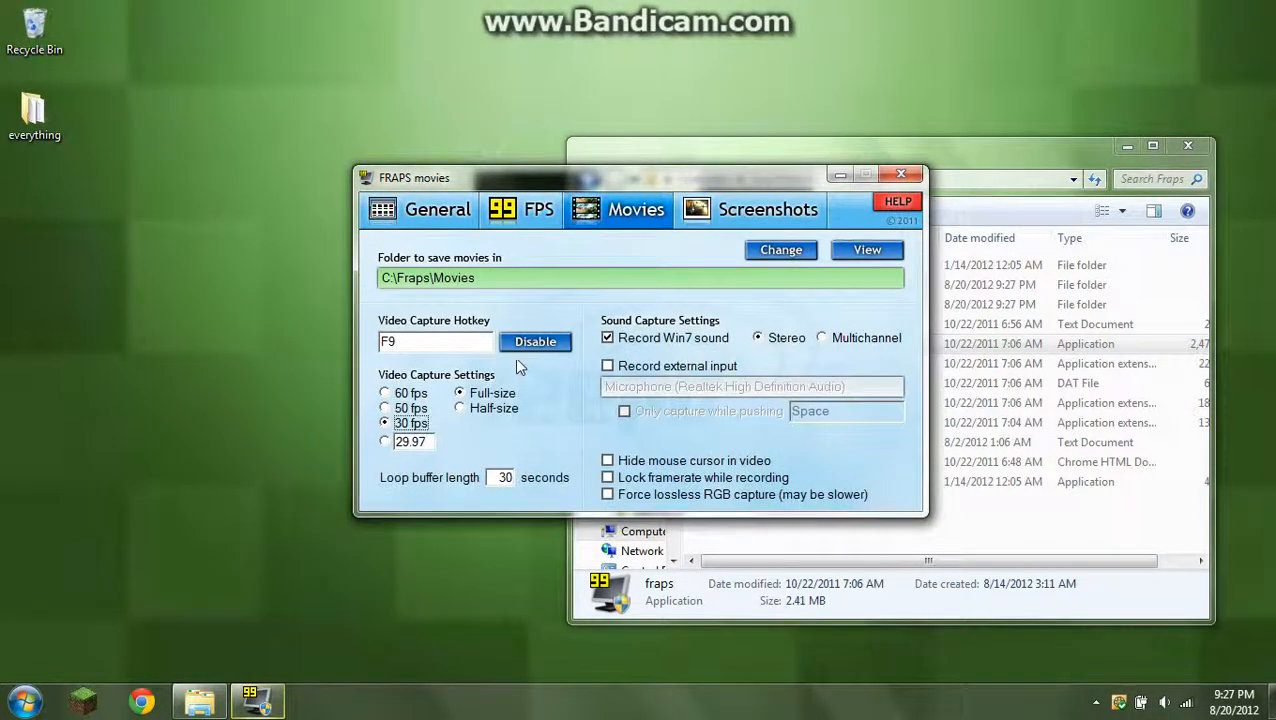
pyautogui.click(436, 208)
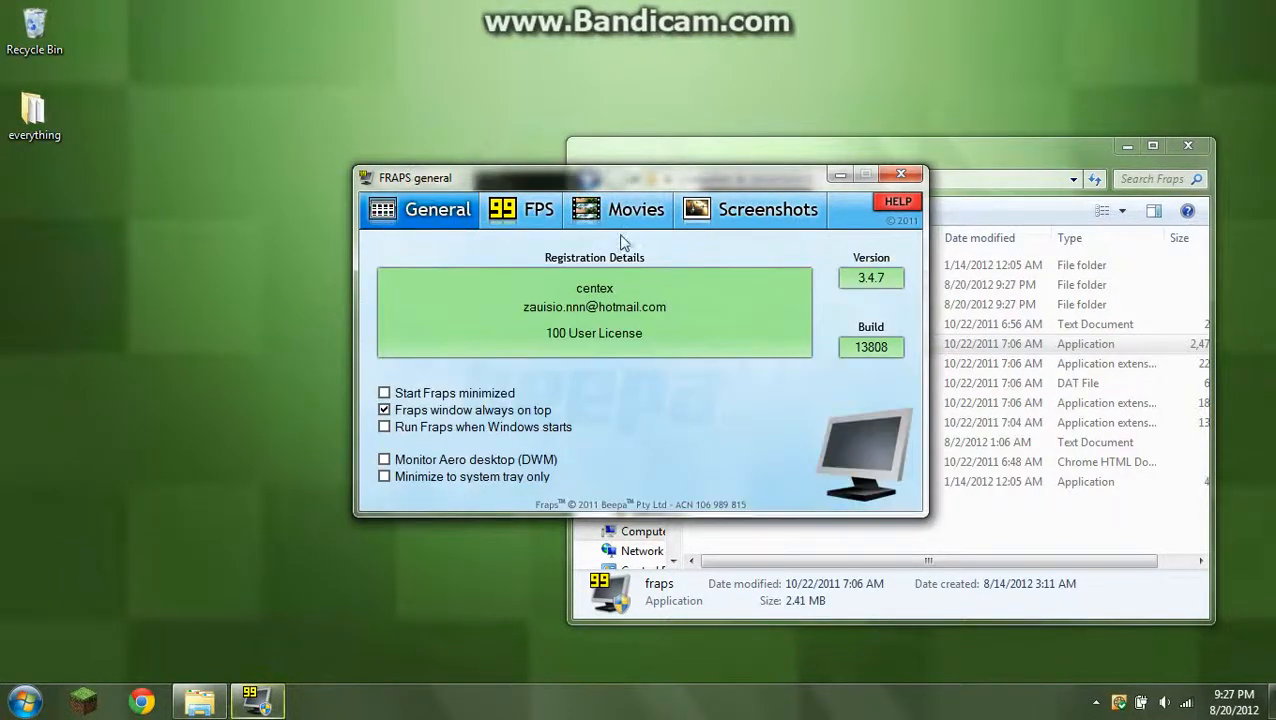
pyautogui.click(618, 210)
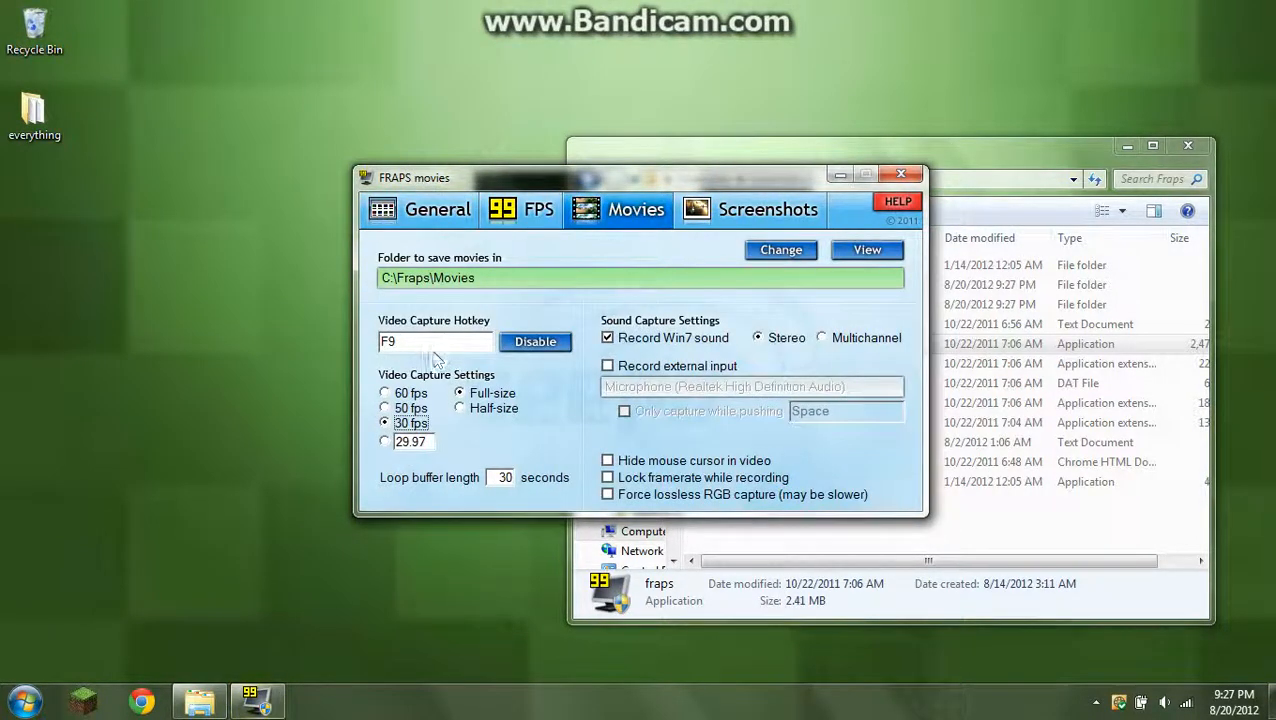
pyautogui.click(434, 340)
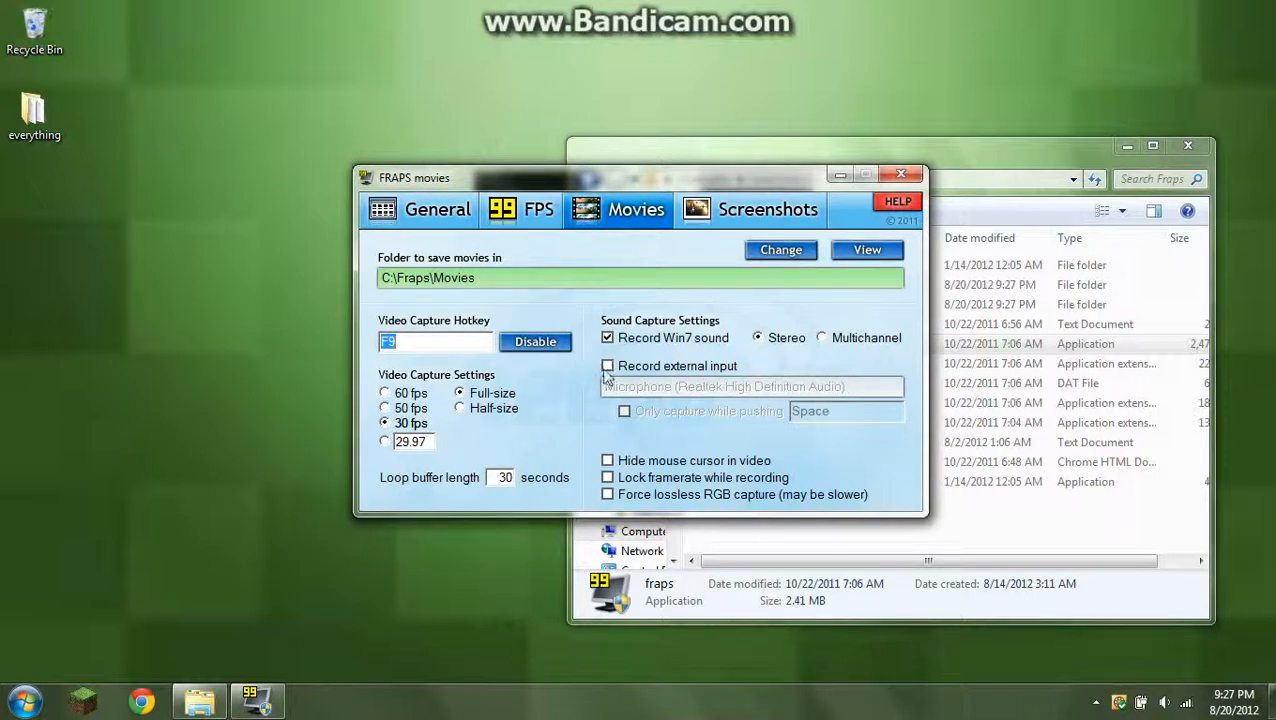
# Step: Exit Fraps and confirm unloading it
pyautogui.click(608, 364)
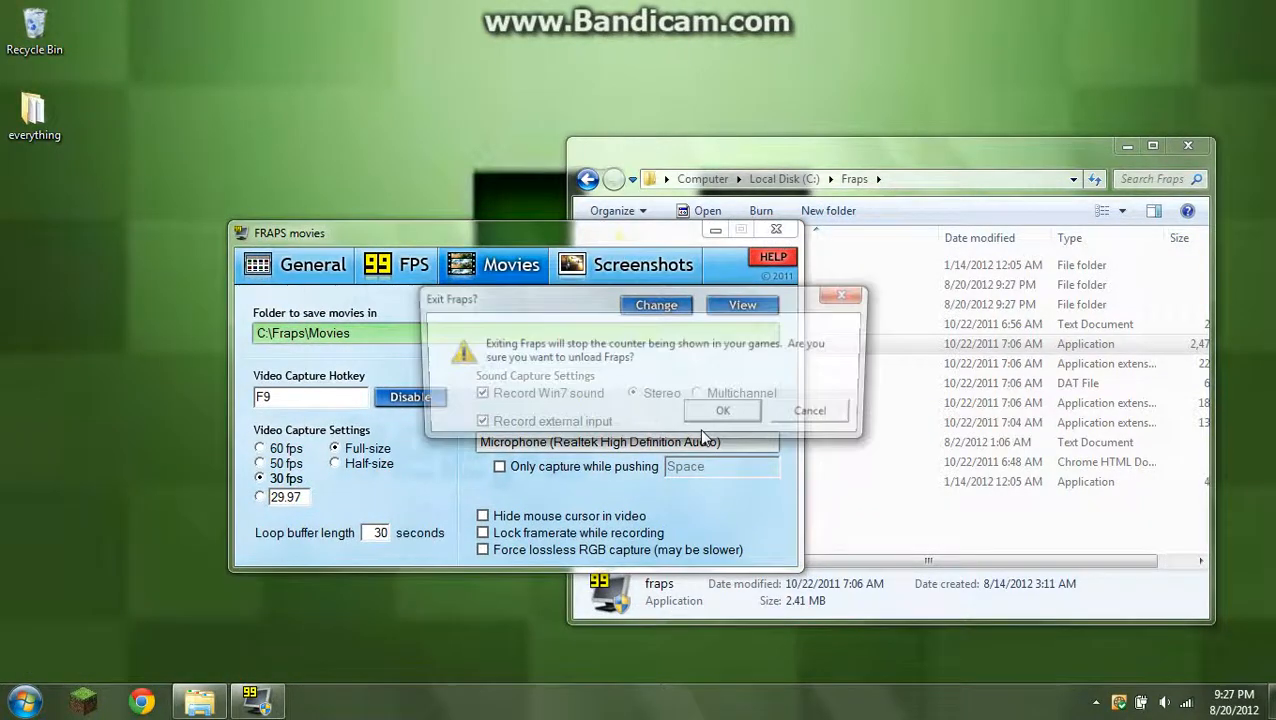
pyautogui.click(722, 410)
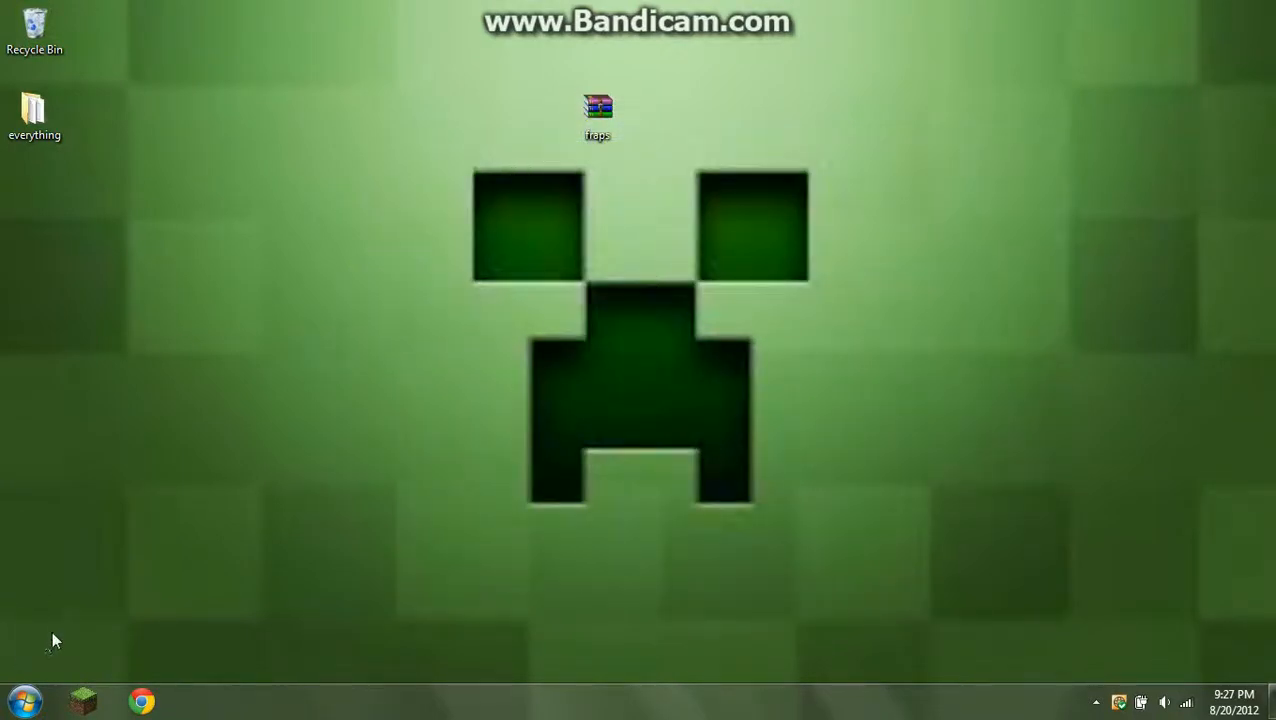
# Step: Relaunch the registered Fraps from the Start menu, then exit and unload it
pyautogui.click(24, 700)
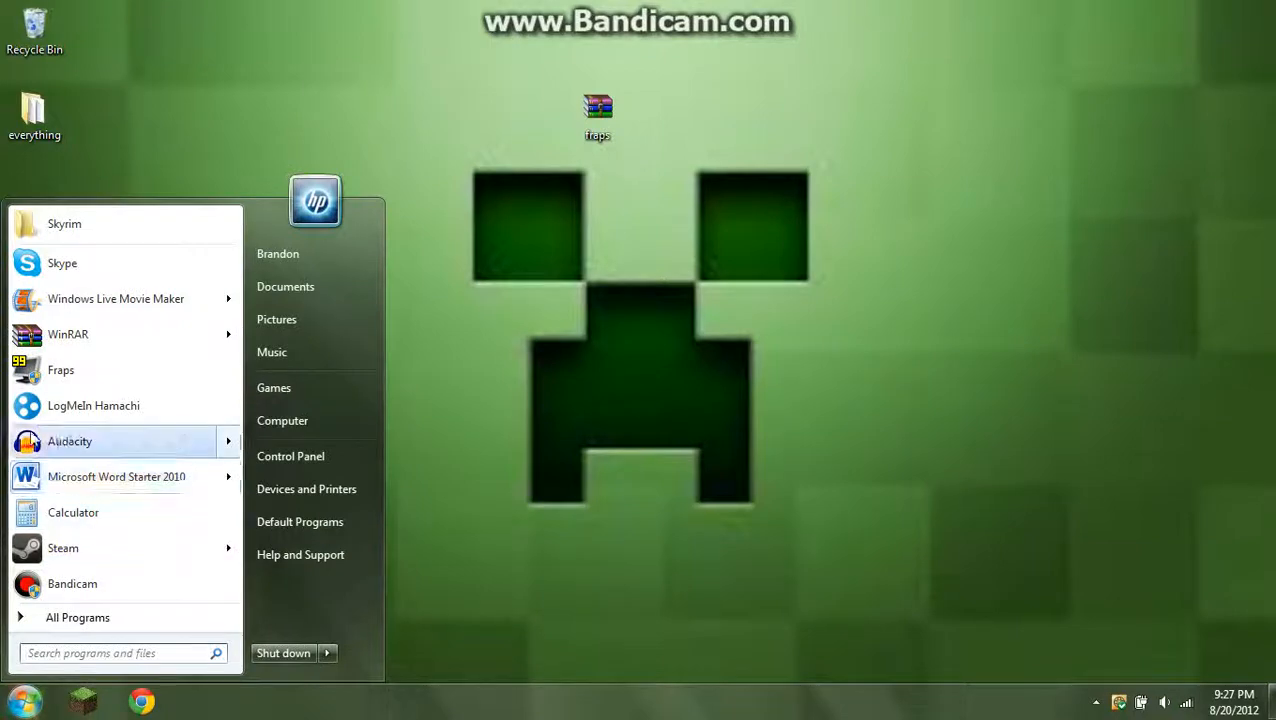
pyautogui.moveTo(60, 370)
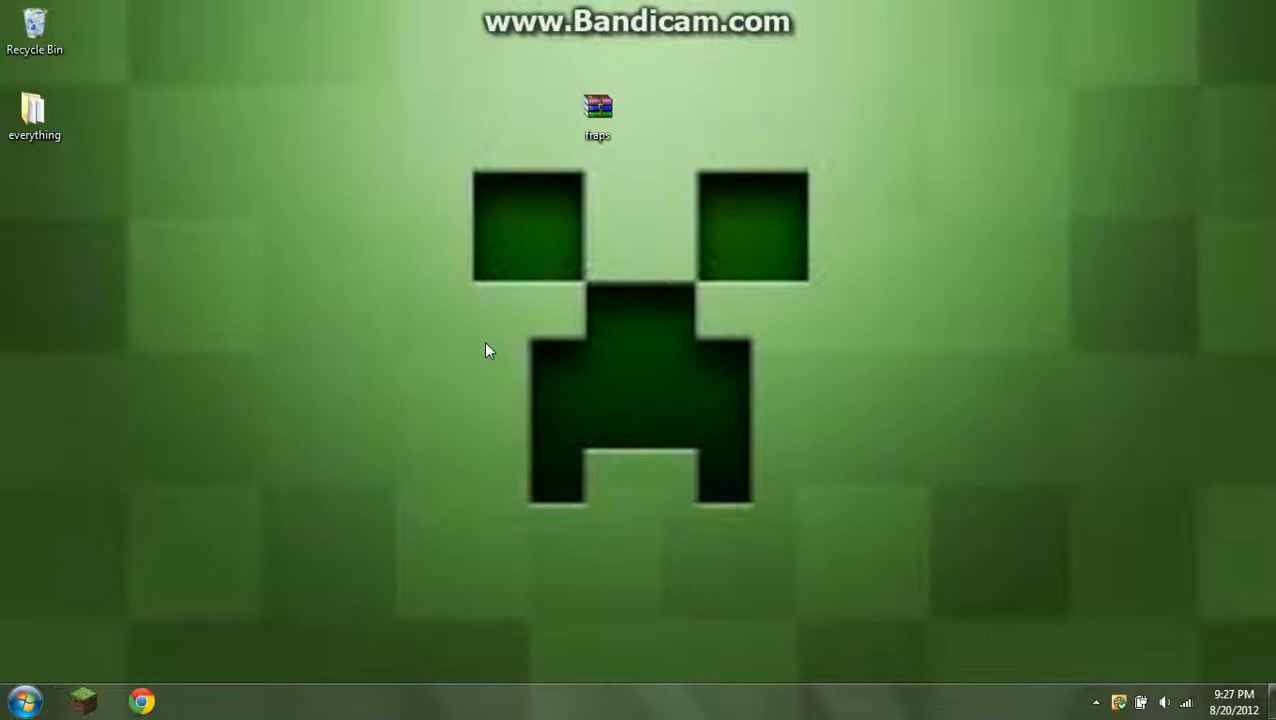
pyautogui.doubleClick(596, 108)
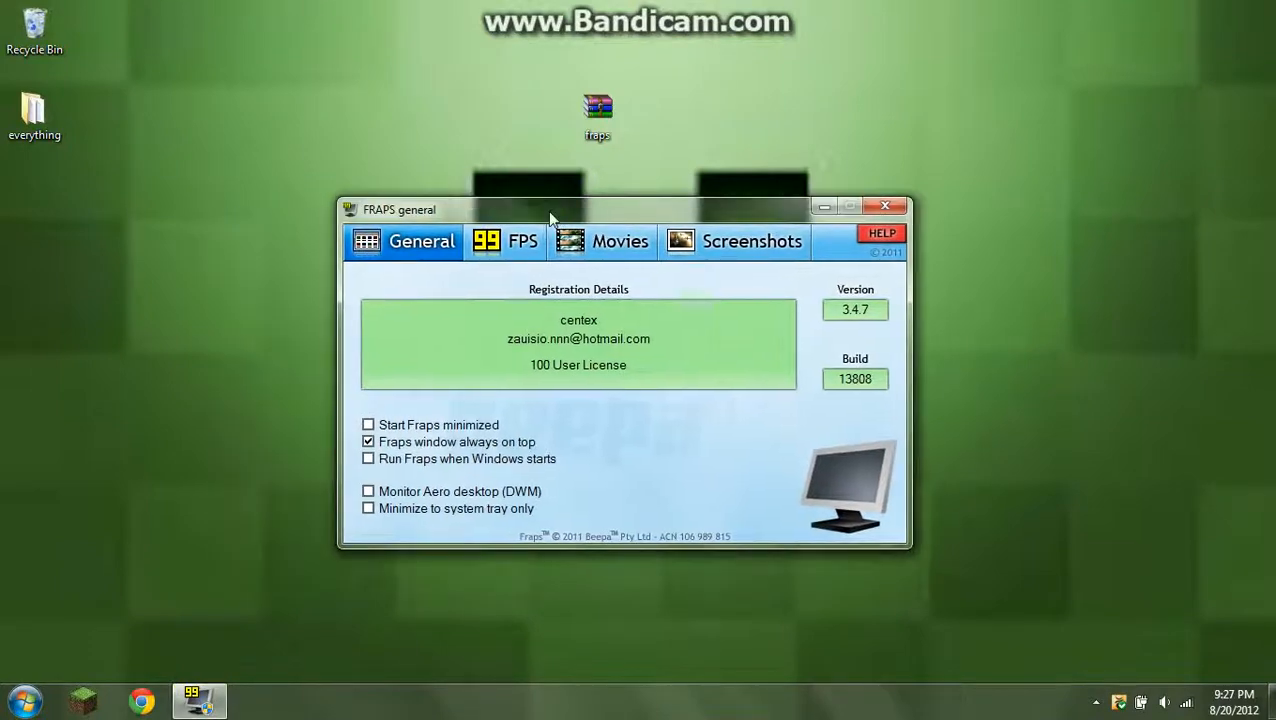
pyautogui.moveTo(684, 218)
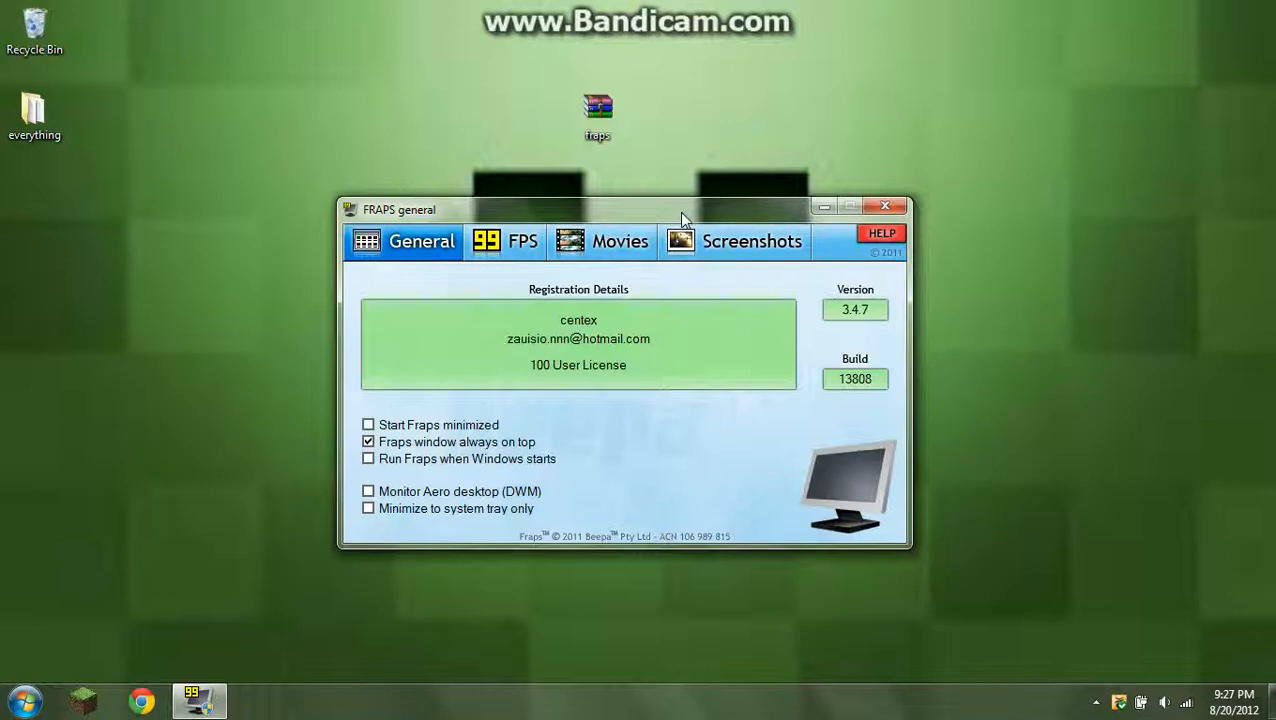
pyautogui.moveTo(712, 196)
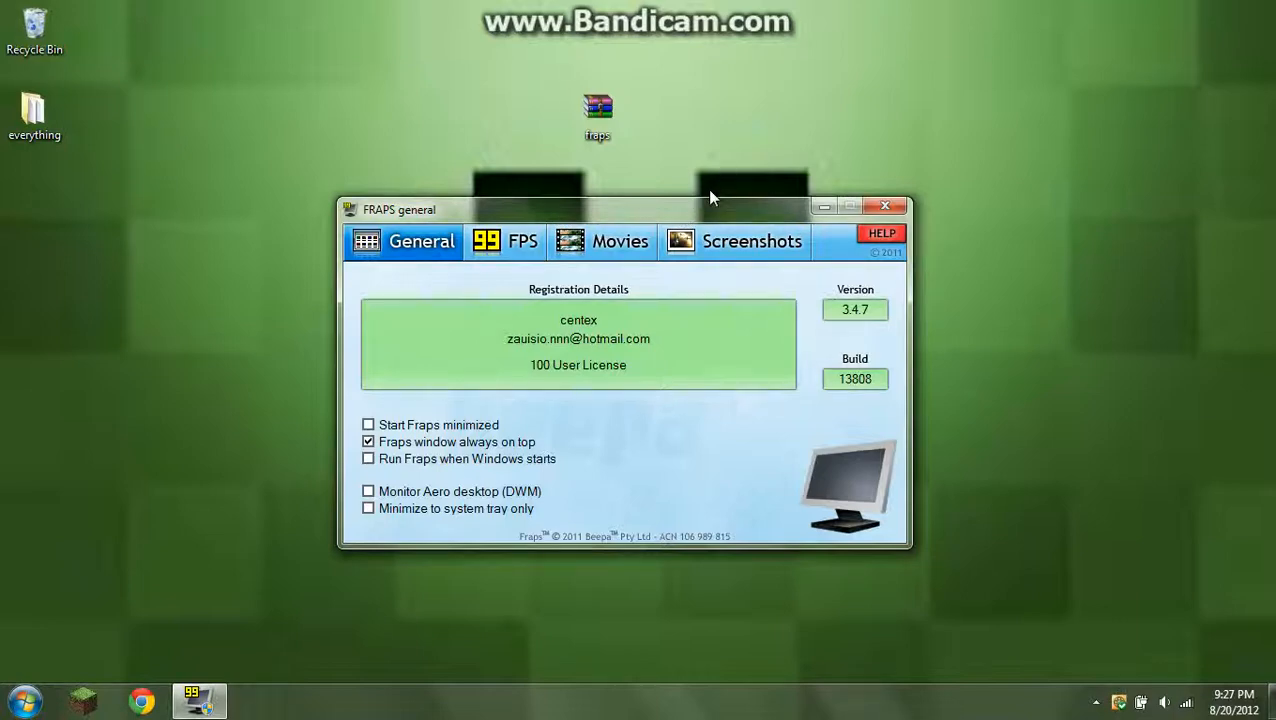
pyautogui.click(884, 206)
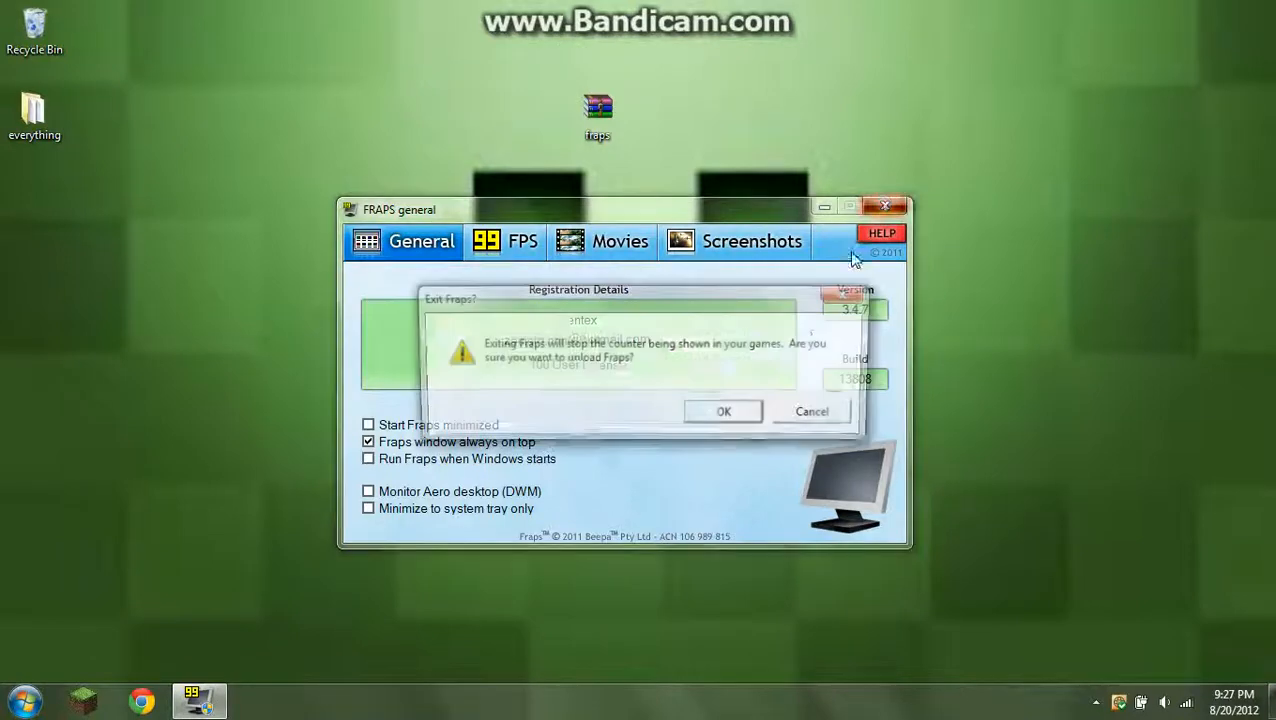
pyautogui.click(724, 412)
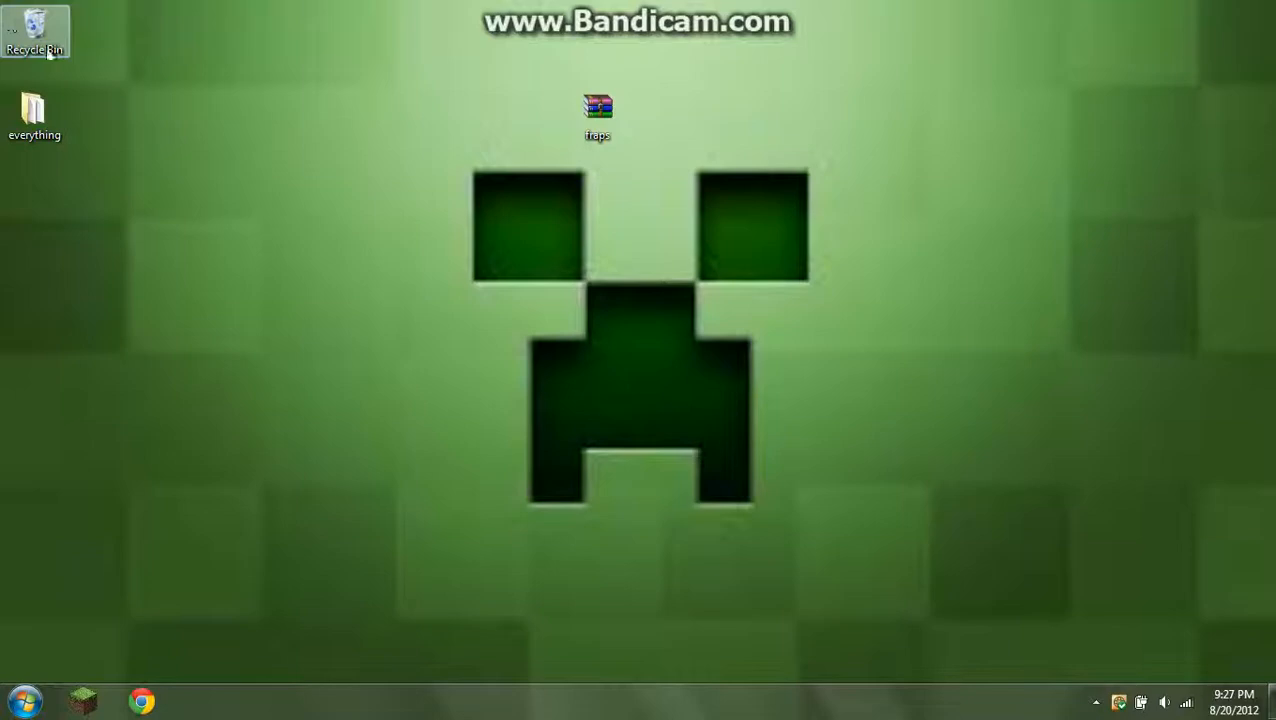
# Step: View the deleted Fraps items in the Recycle Bin
pyautogui.doubleClick(34, 30)
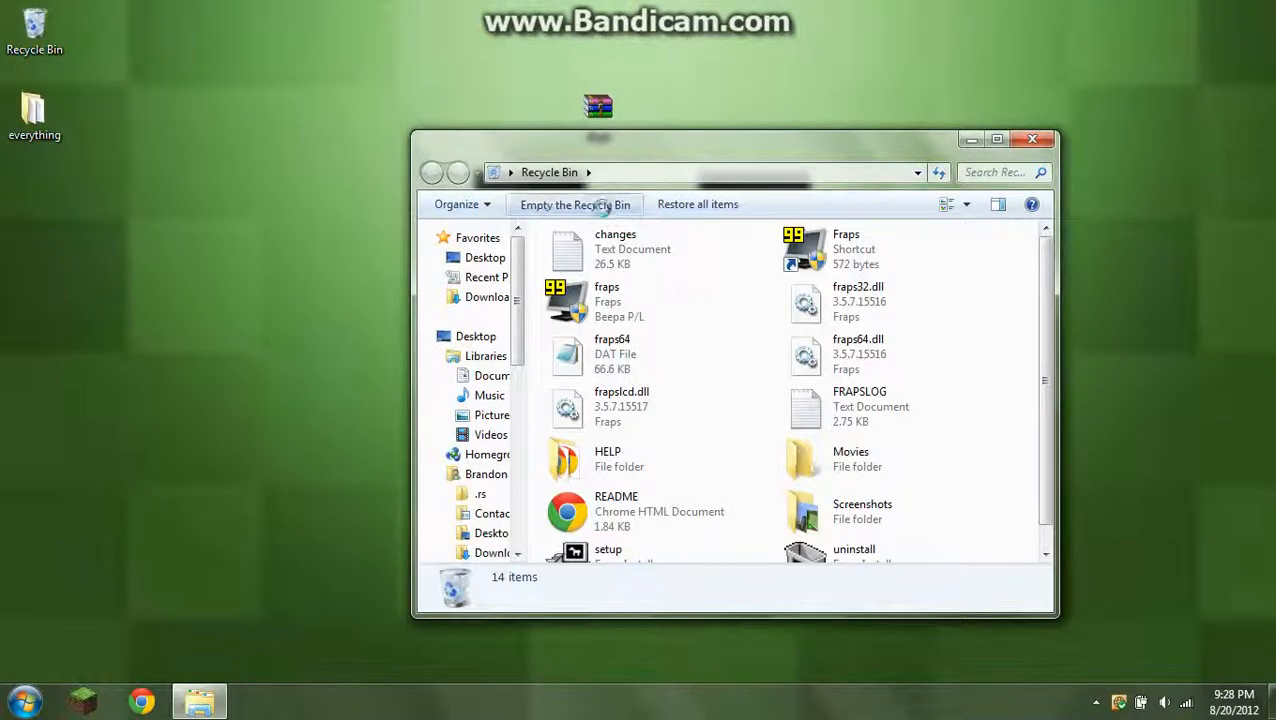